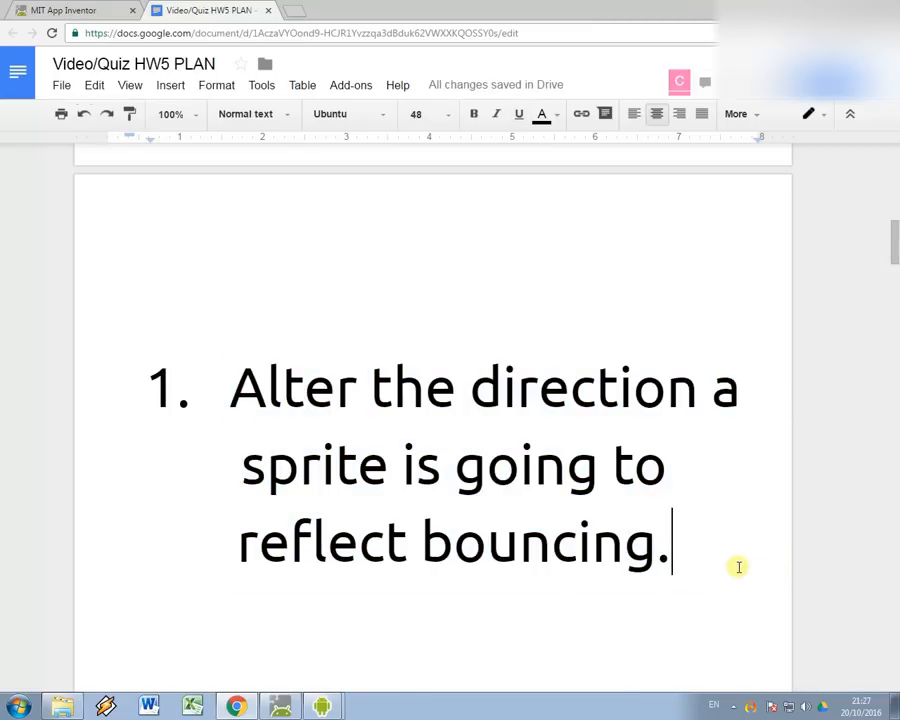
Switch from the Google Docs quiz plan to the App Inventor project tab.
{"action": "left_click", "coordinate": [75, 11]}
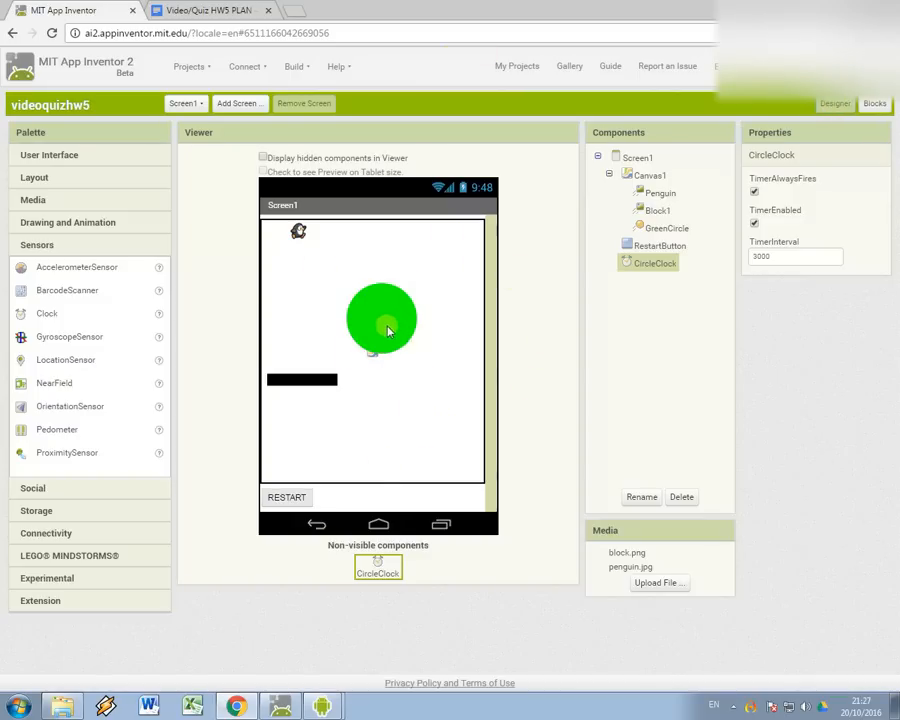
Select the Penguin sprite to view its heading 270 and speed 0.
{"action": "left_click", "coordinate": [666, 228]}
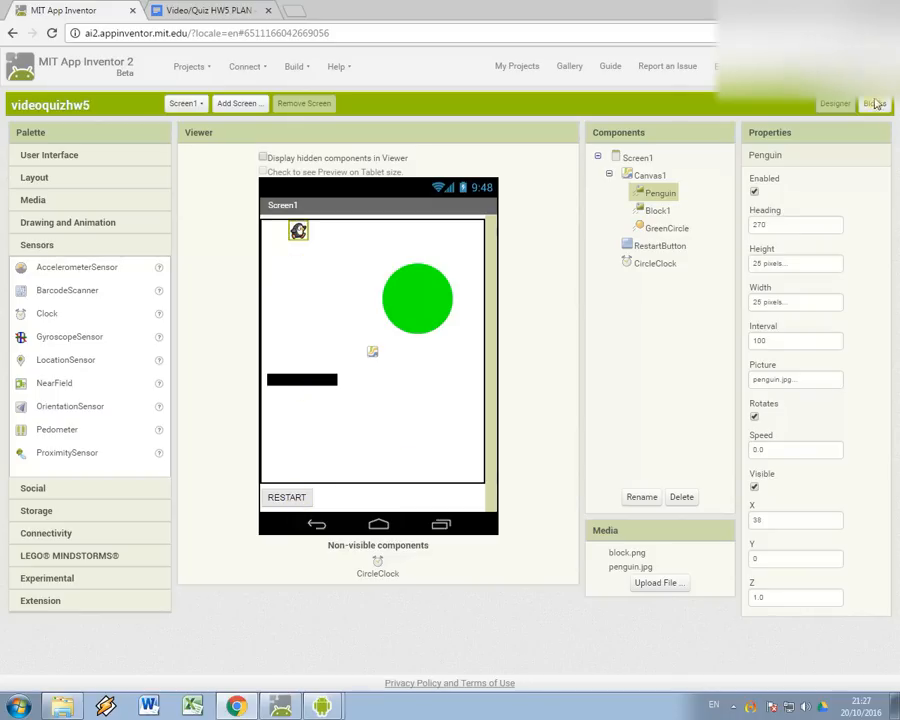
Open the Blocks editor to inspect the RestartButton.Click reset handler.
{"action": "left_click", "coordinate": [851, 103]}
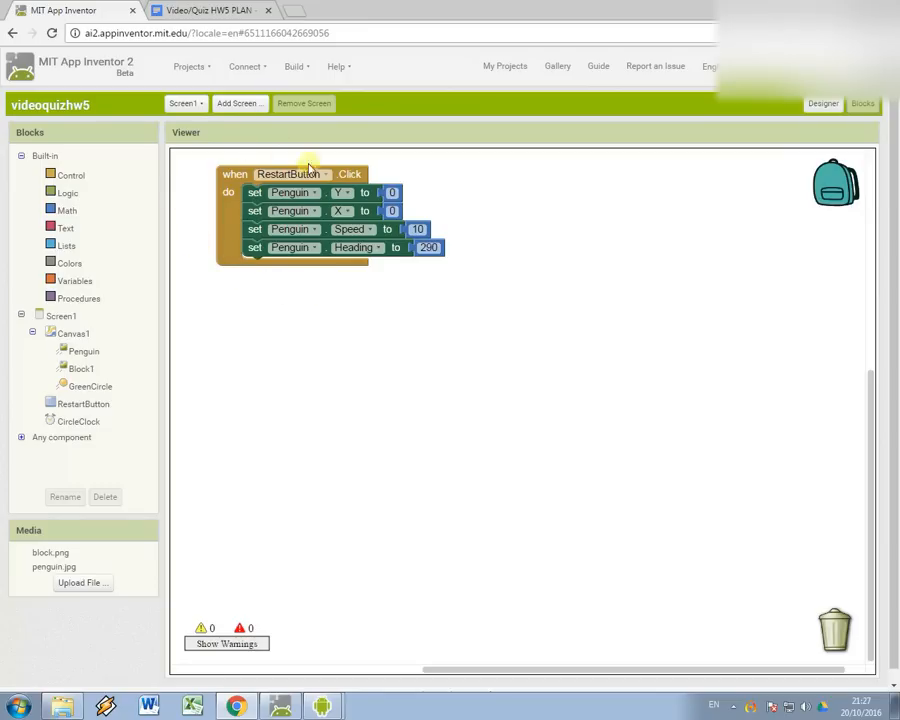
{"action": "mouse_move", "coordinate": [278, 196]}
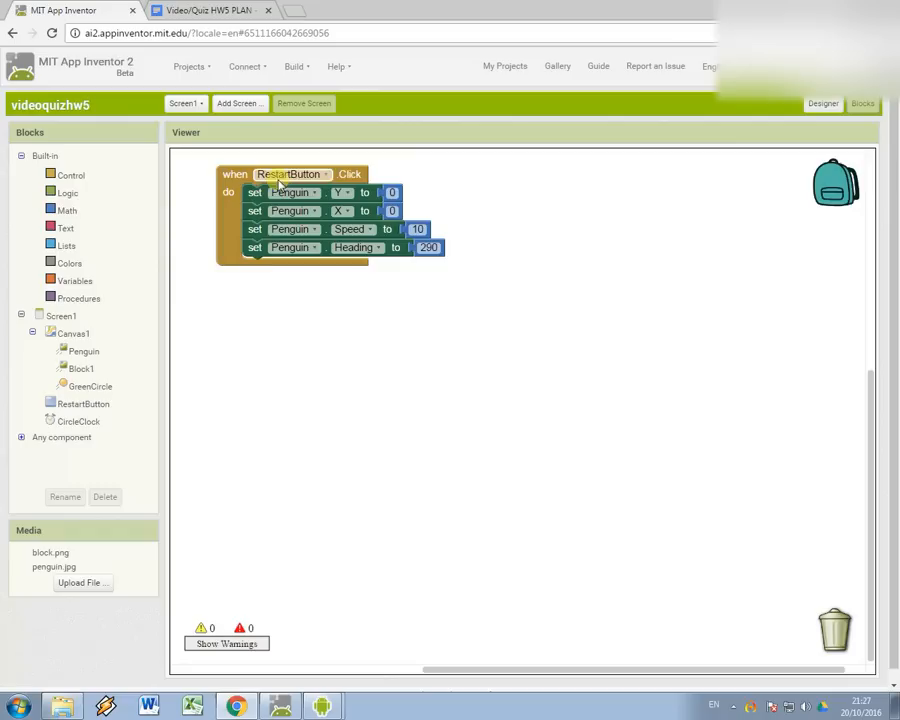
{"action": "mouse_move", "coordinate": [447, 319]}
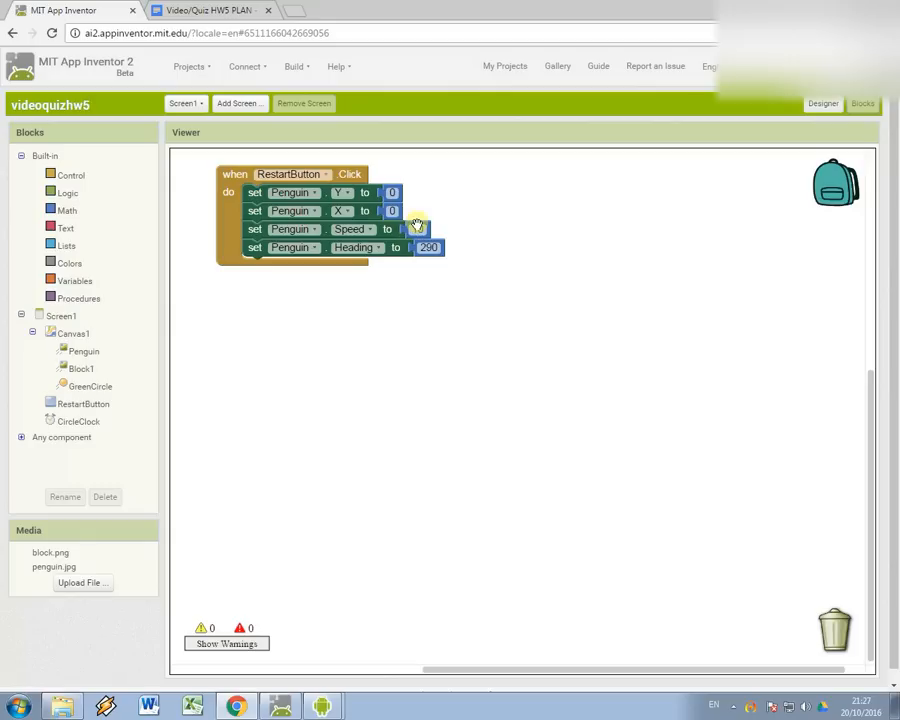
{"action": "mouse_move", "coordinate": [415, 227]}
{"action": "type", "text": "10"}
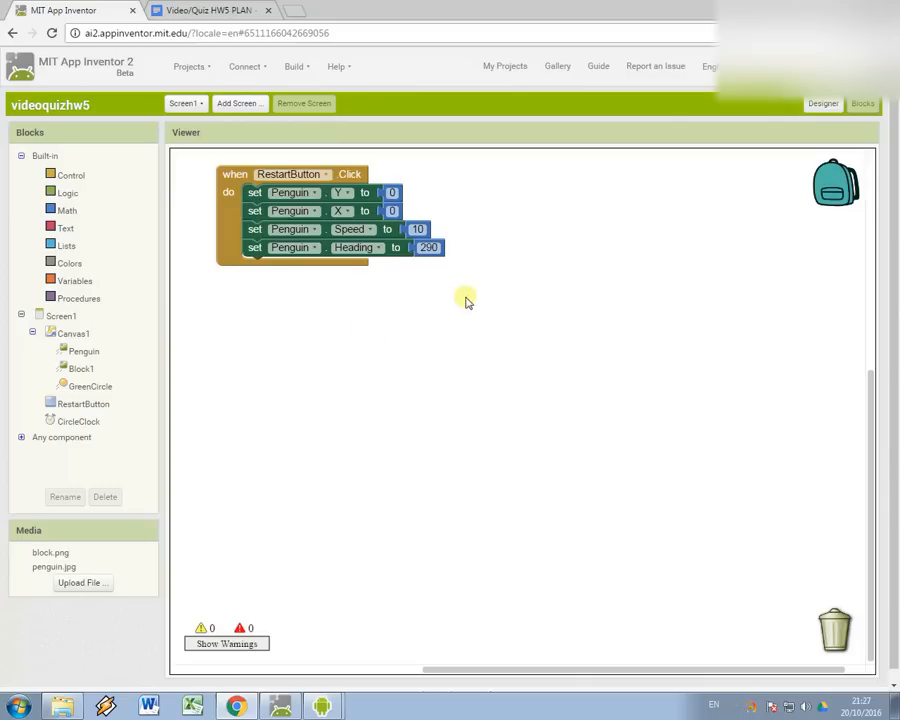
{"action": "mouse_move", "coordinate": [434, 262]}
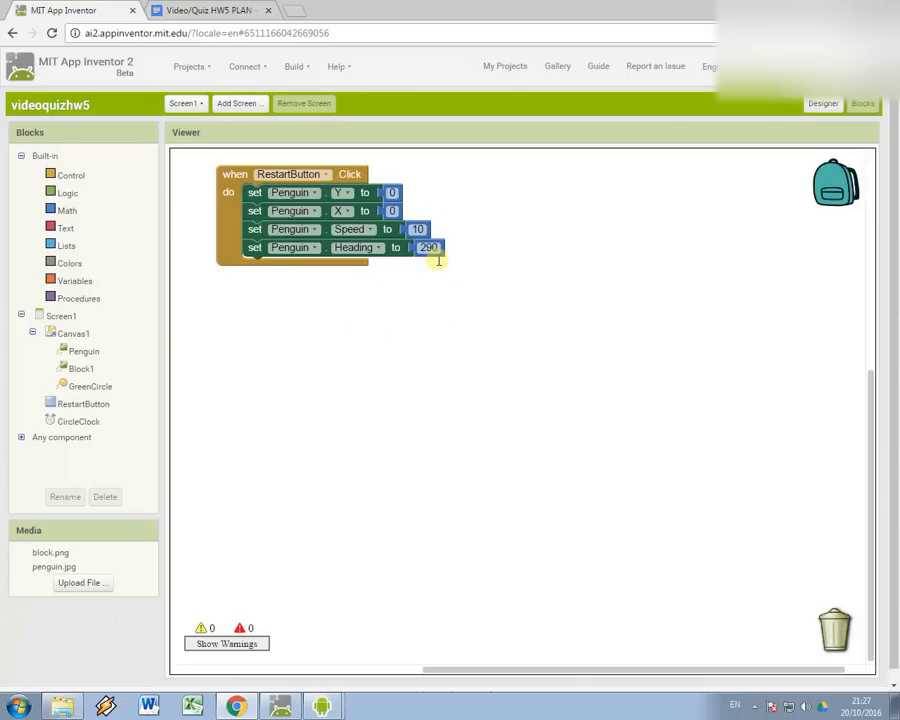
{"action": "mouse_move", "coordinate": [555, 285]}
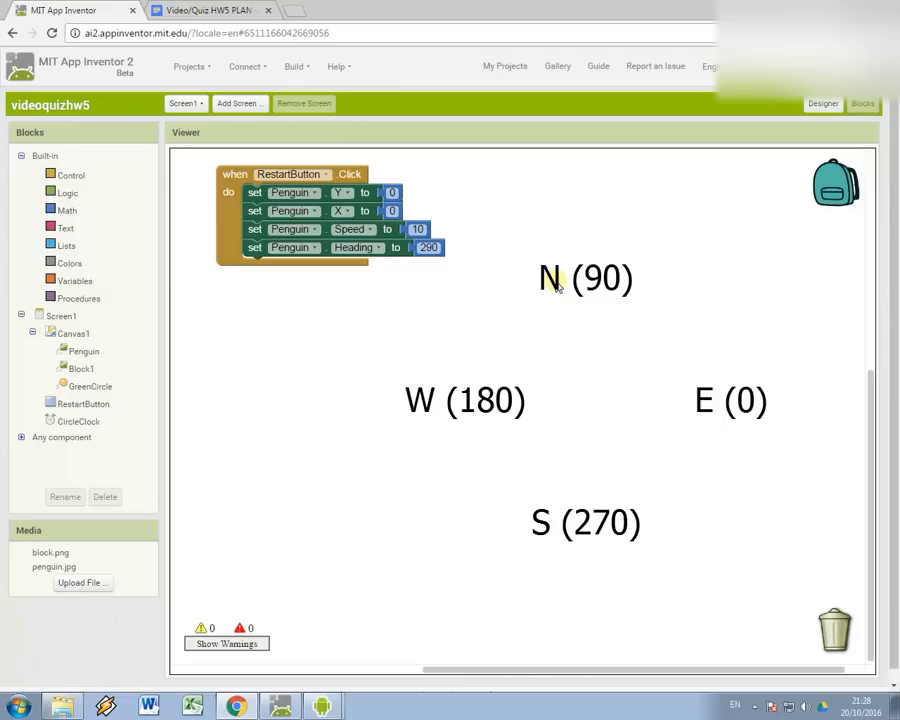
{"action": "mouse_move", "coordinate": [432, 248]}
{"action": "type", "text": "270"}
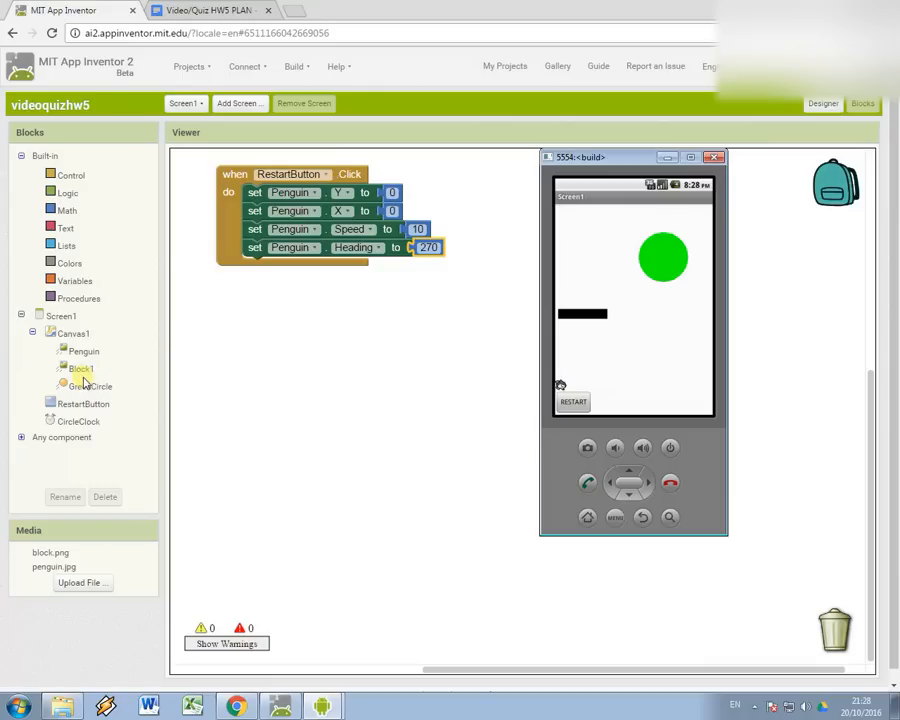
Add an empty Penguin.CollidedWith event handler to the workspace.
{"action": "left_click", "coordinate": [71, 333]}
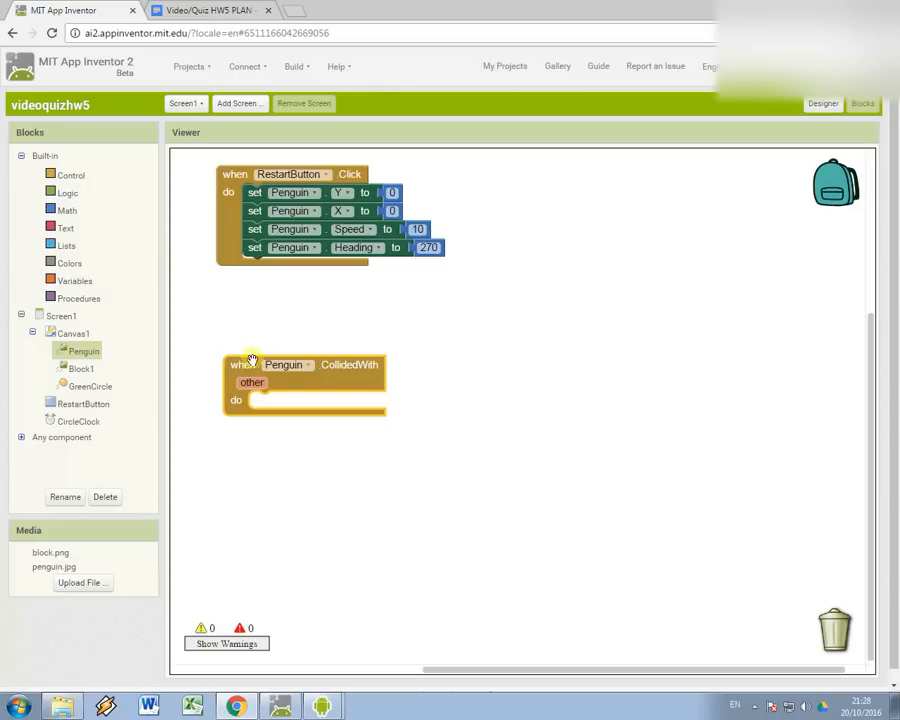
{"action": "mouse_move", "coordinate": [345, 372]}
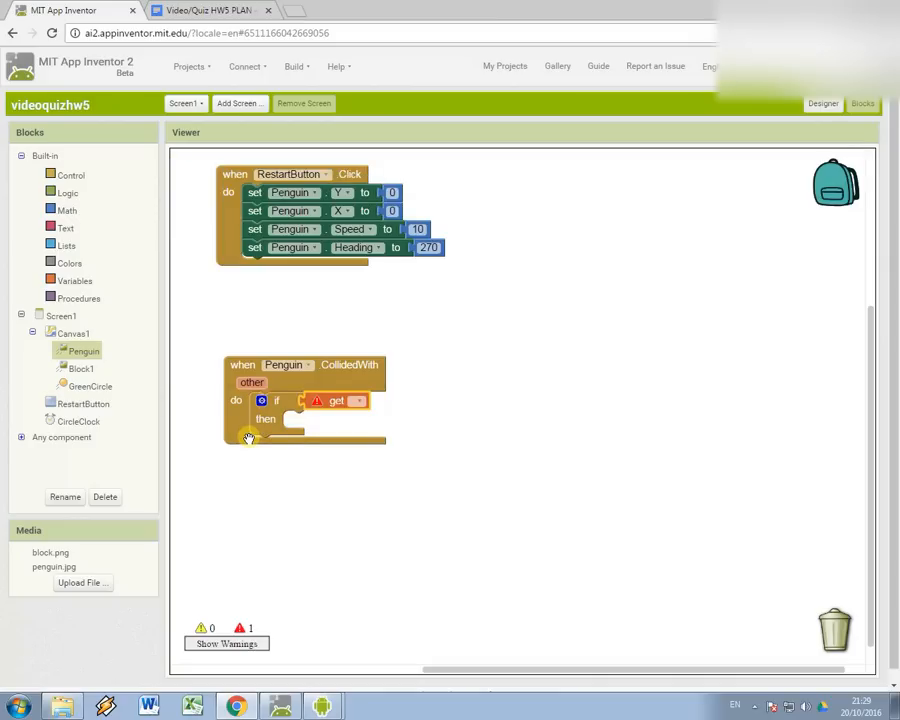
Make the if condition test other = Block1, and start a set Penguin.Heading block.
{"action": "left_click_drag", "start_coordinate": [337, 400], "coordinate": [485, 400]}
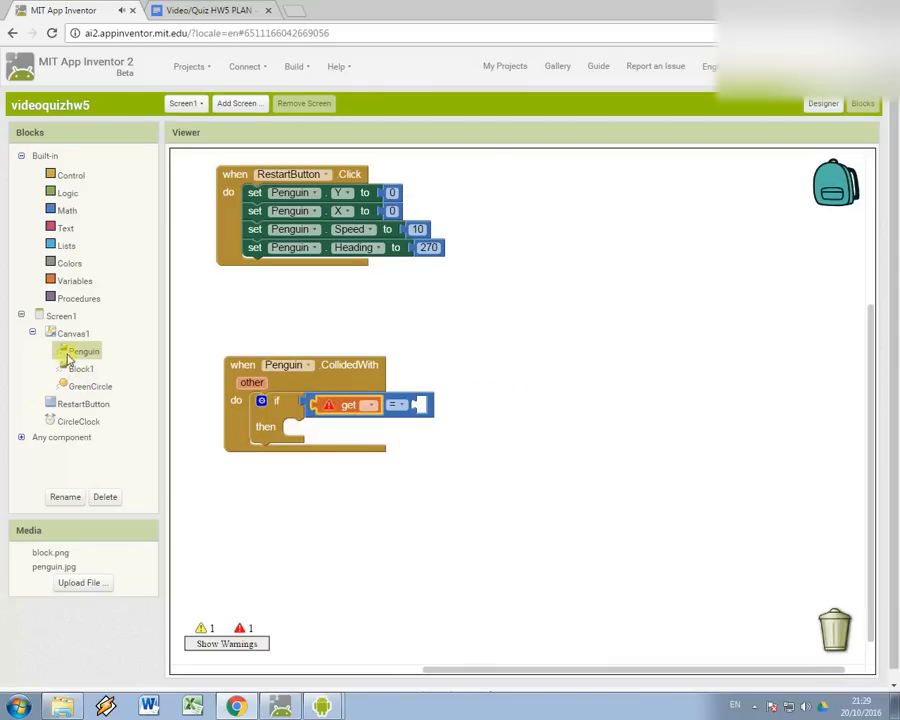
{"action": "left_click", "coordinate": [82, 369]}
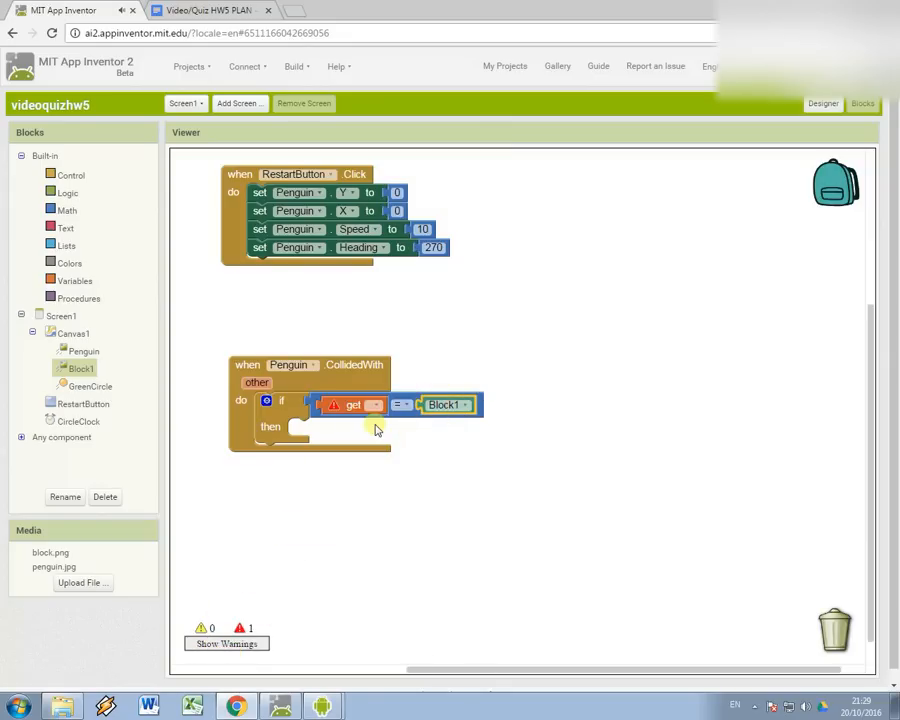
{"action": "left_click", "coordinate": [375, 405]}
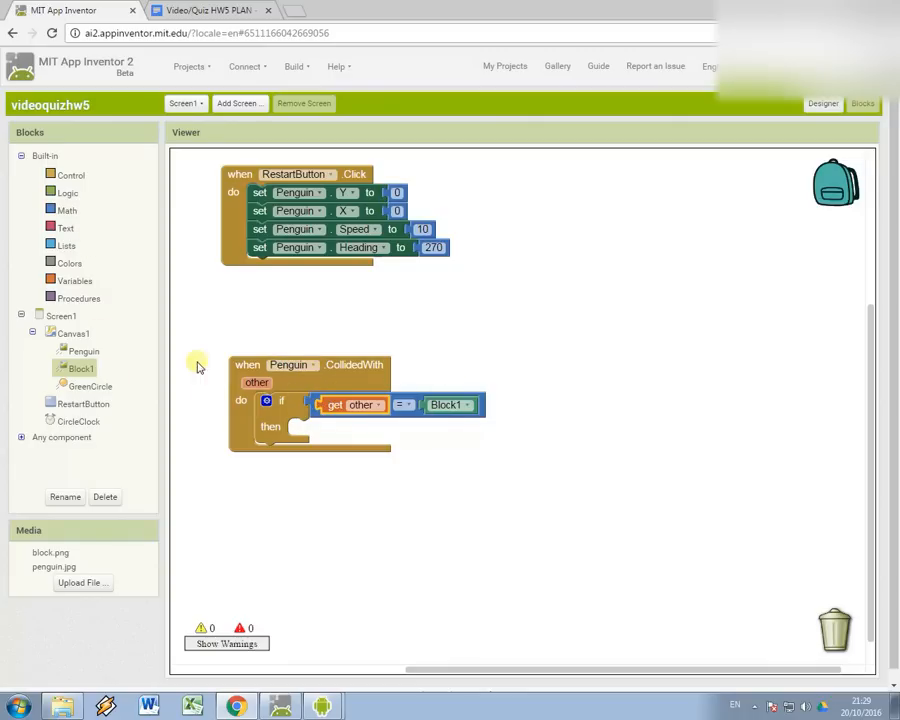
{"action": "type", "text": "set h"}
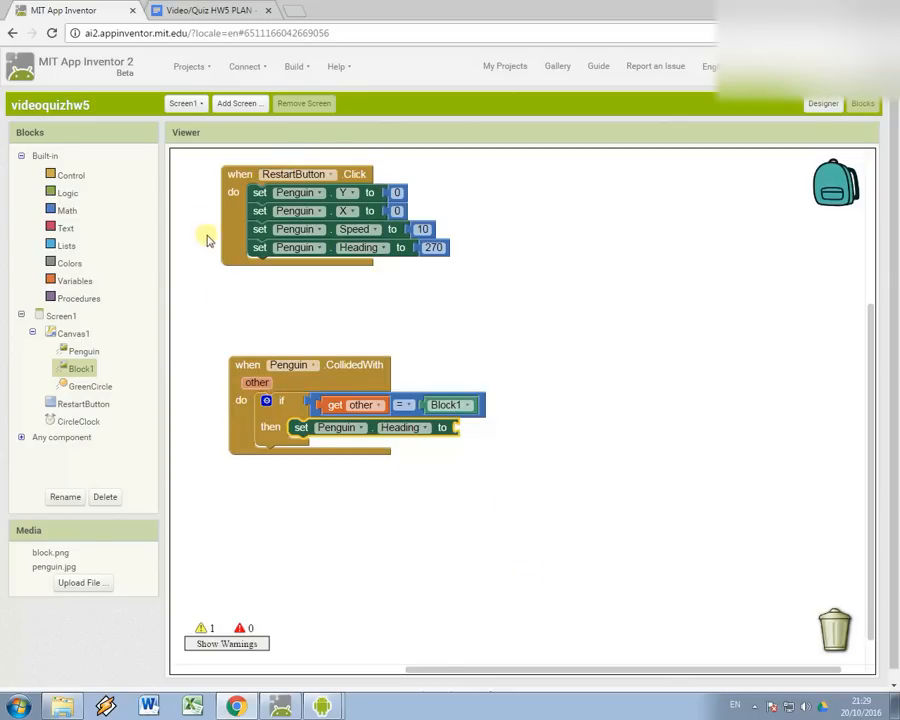
Browse the Penguin drawer's property choices for the set heading block.
{"action": "left_click", "coordinate": [84, 351]}
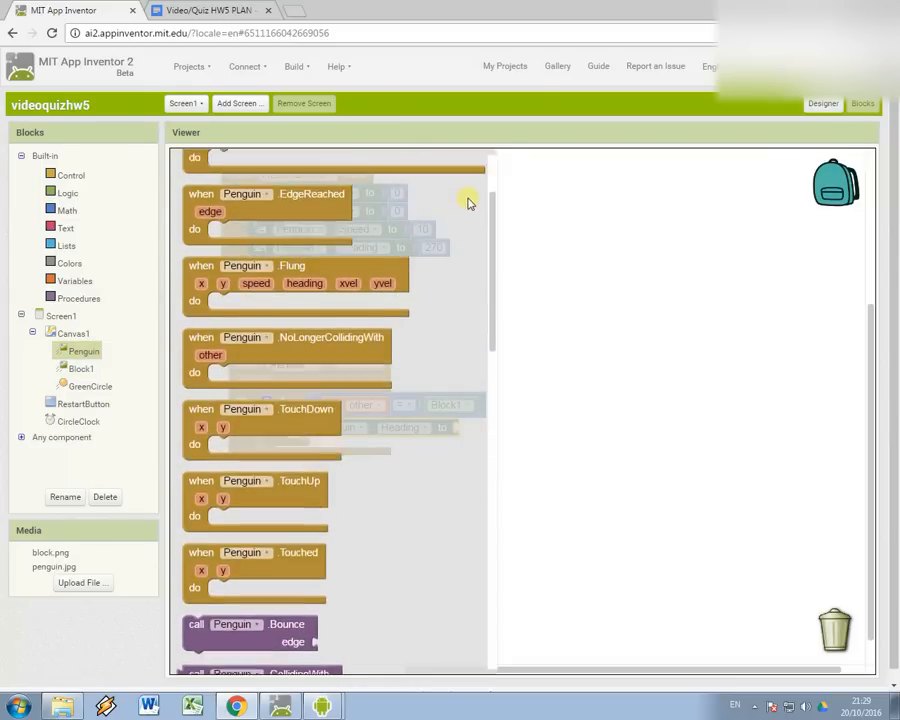
{"action": "scroll", "scroll_direction": "down", "scroll_amount": 3}
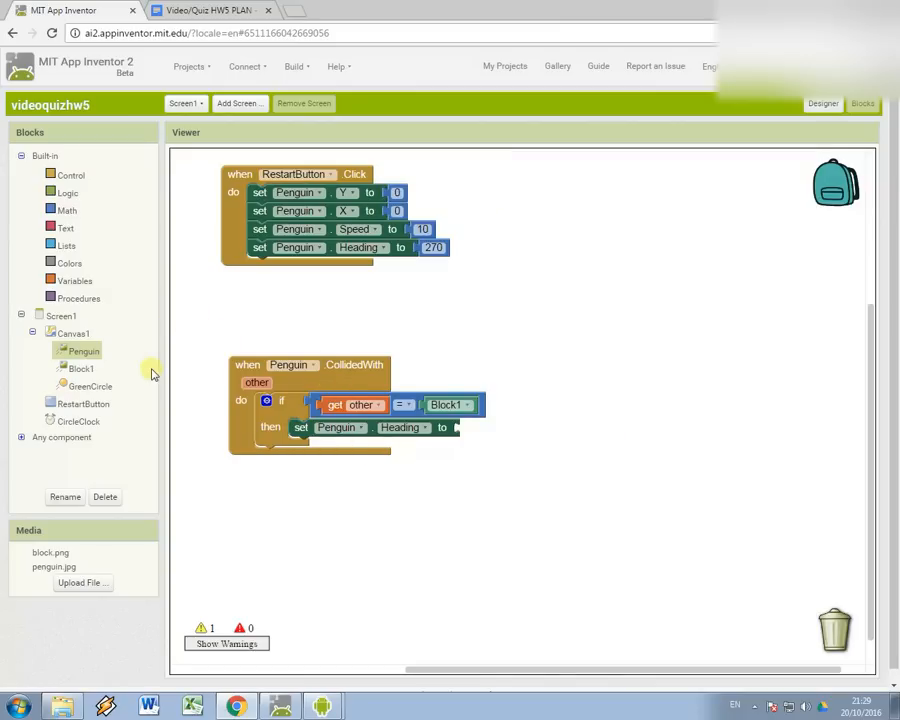
{"action": "left_click", "coordinate": [405, 427]}
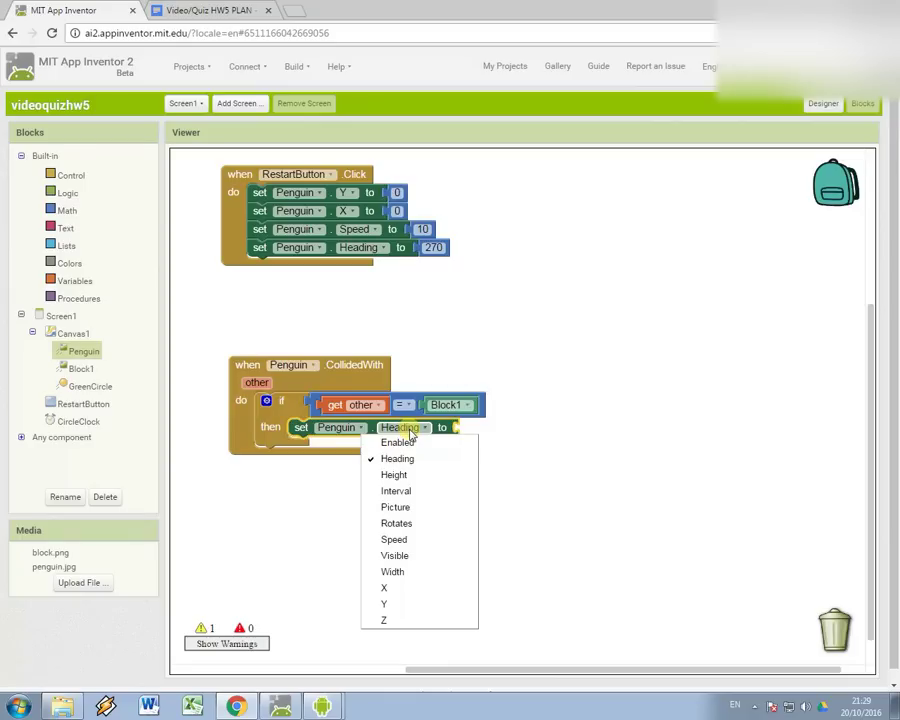
{"action": "mouse_move", "coordinate": [444, 427]}
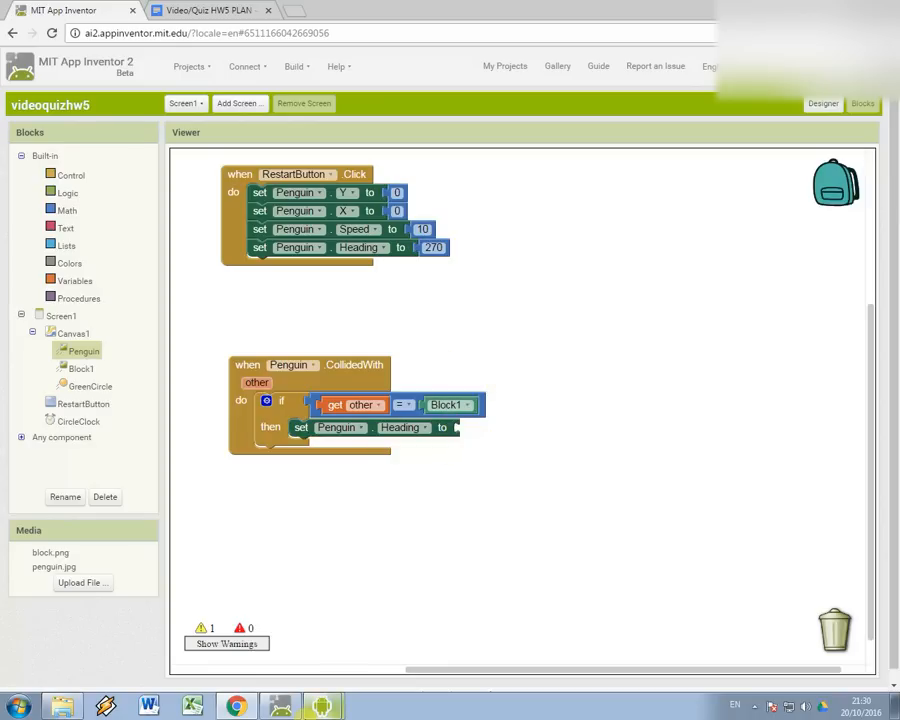
{"action": "mouse_move", "coordinate": [471, 511]}
{"action": "type", "text": "360"}
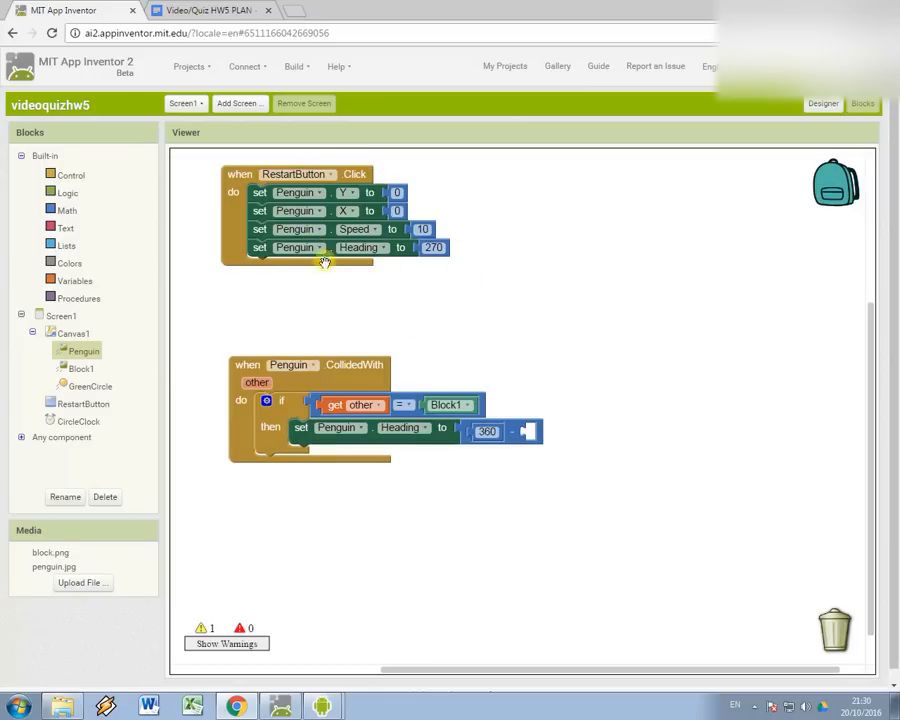
{"action": "mouse_move", "coordinate": [173, 384]}
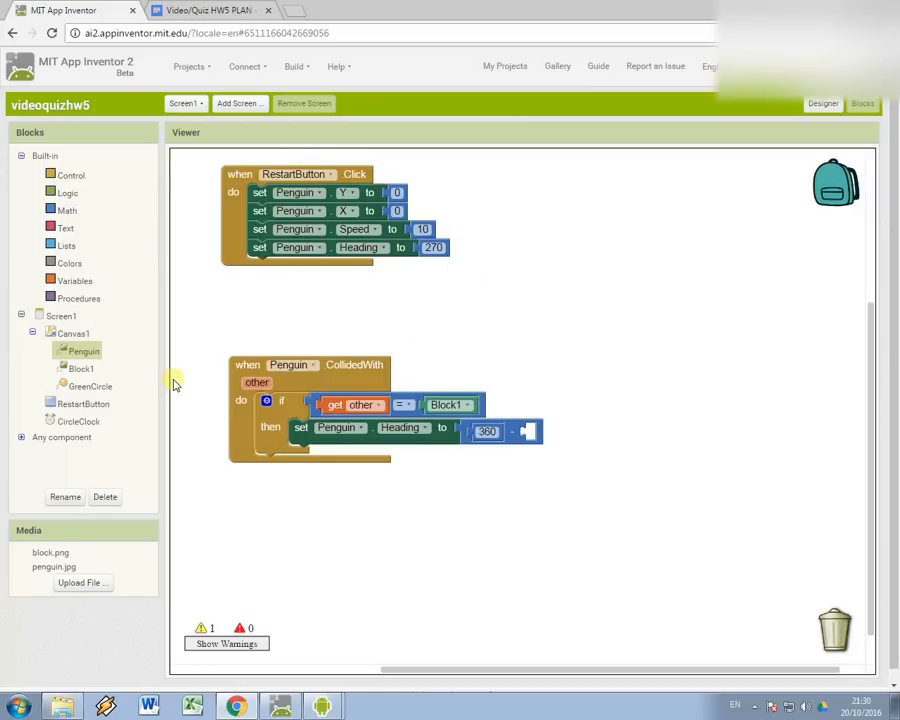
Insert Penguin.Heading via typeblock as the second operand of 360 minus.
{"action": "type", "text": "h"}
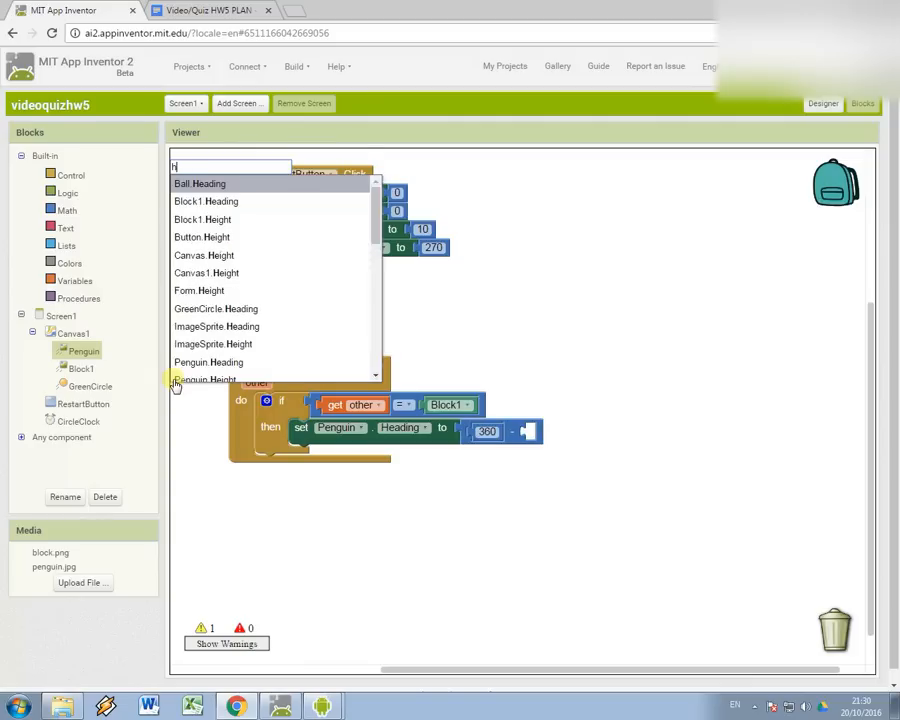
{"action": "type", "text": "eng"}
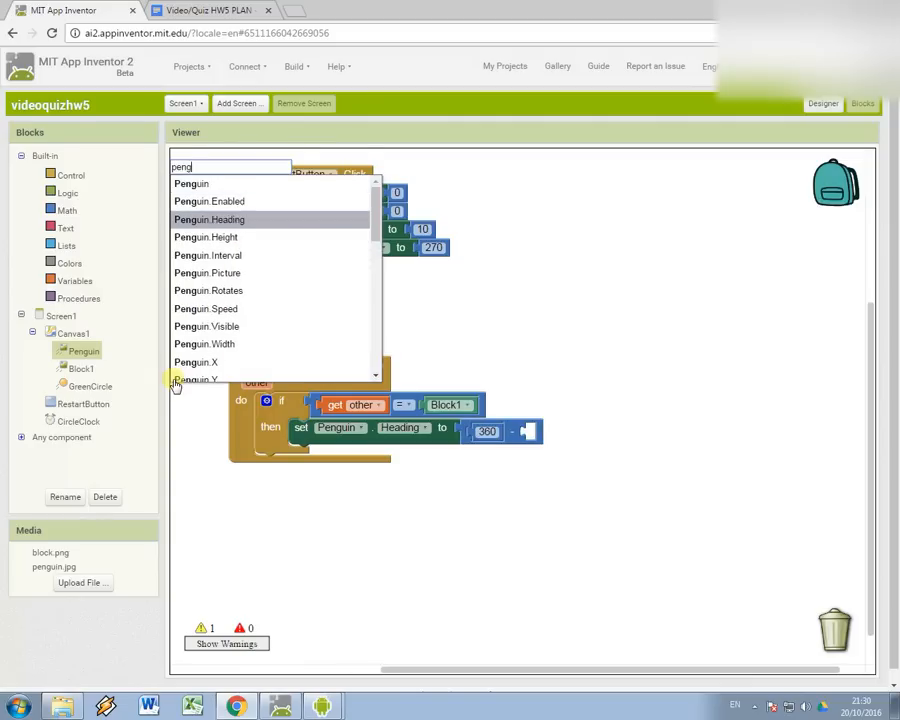
{"action": "left_click", "coordinate": [208, 219]}
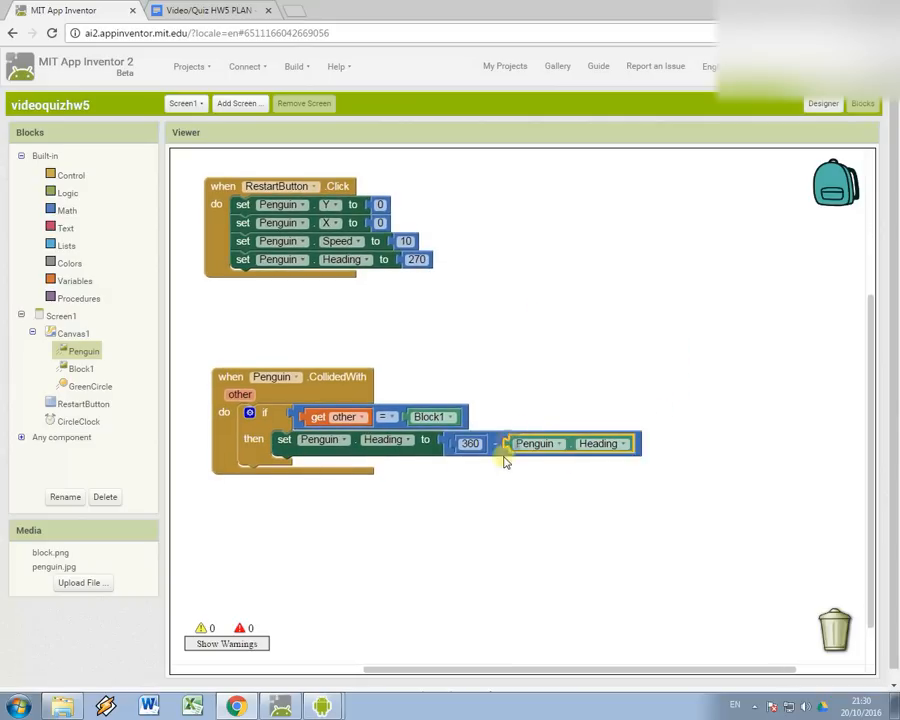
{"action": "mouse_move", "coordinate": [512, 383]}
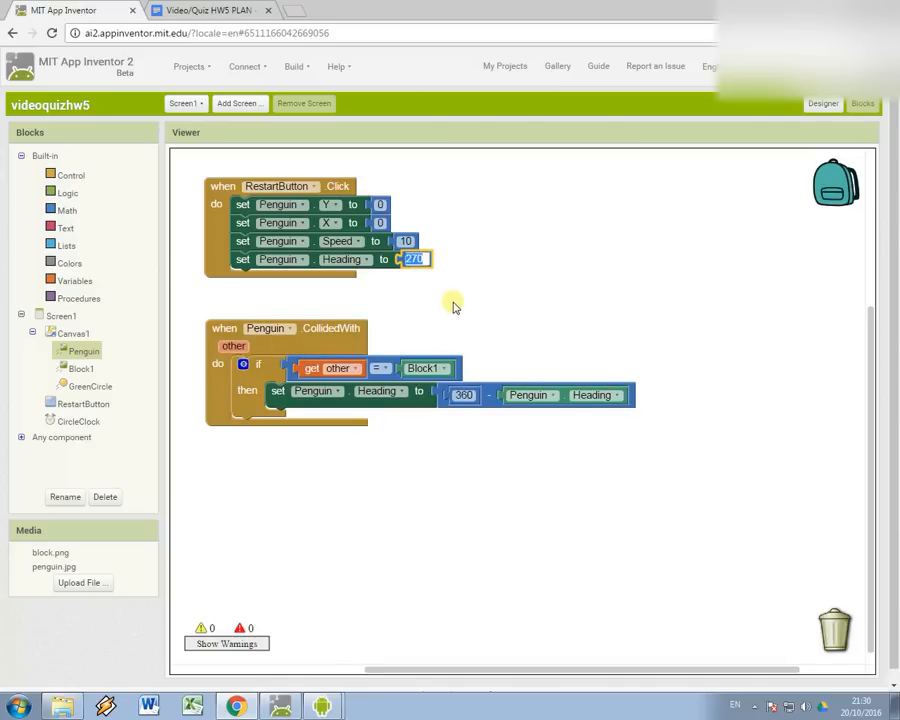
Set the restart heading to 290 and test the bounce in the emulator.
{"action": "type", "text": "290"}
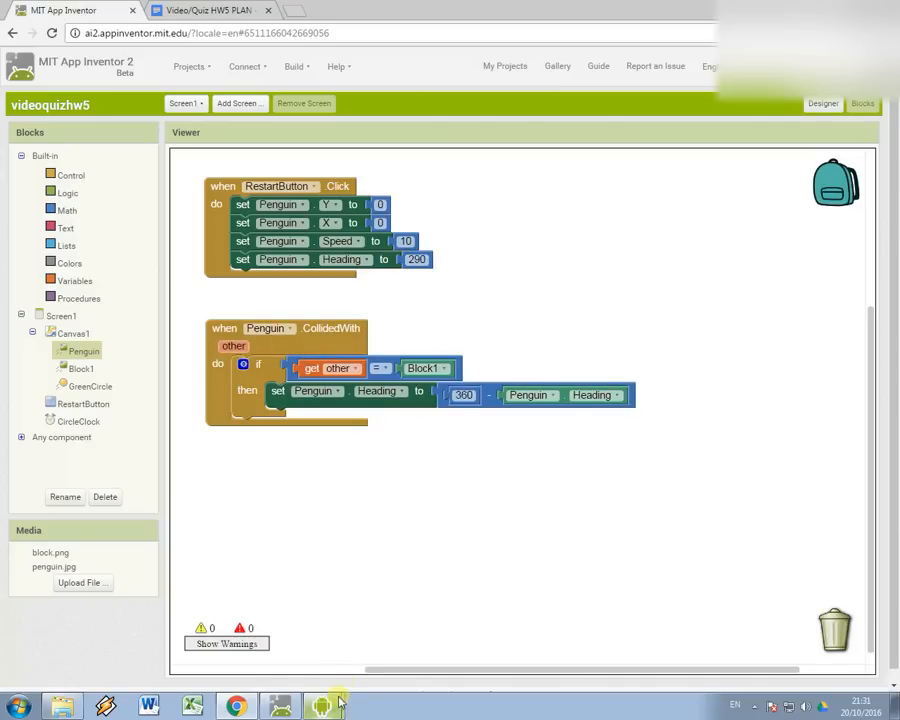
{"action": "left_click", "coordinate": [322, 701]}
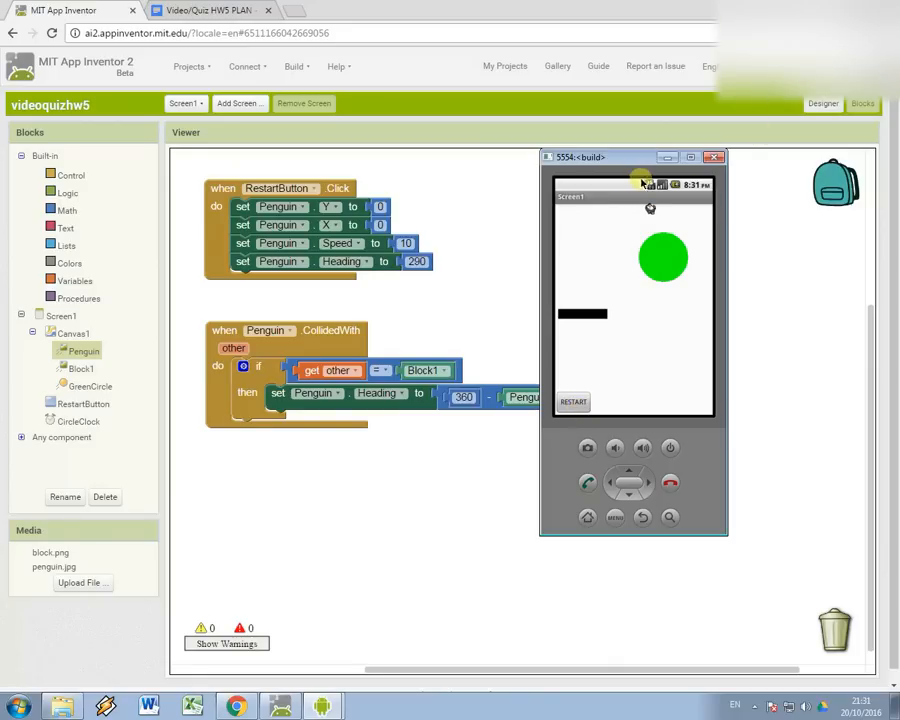
{"action": "mouse_move", "coordinate": [635, 256]}
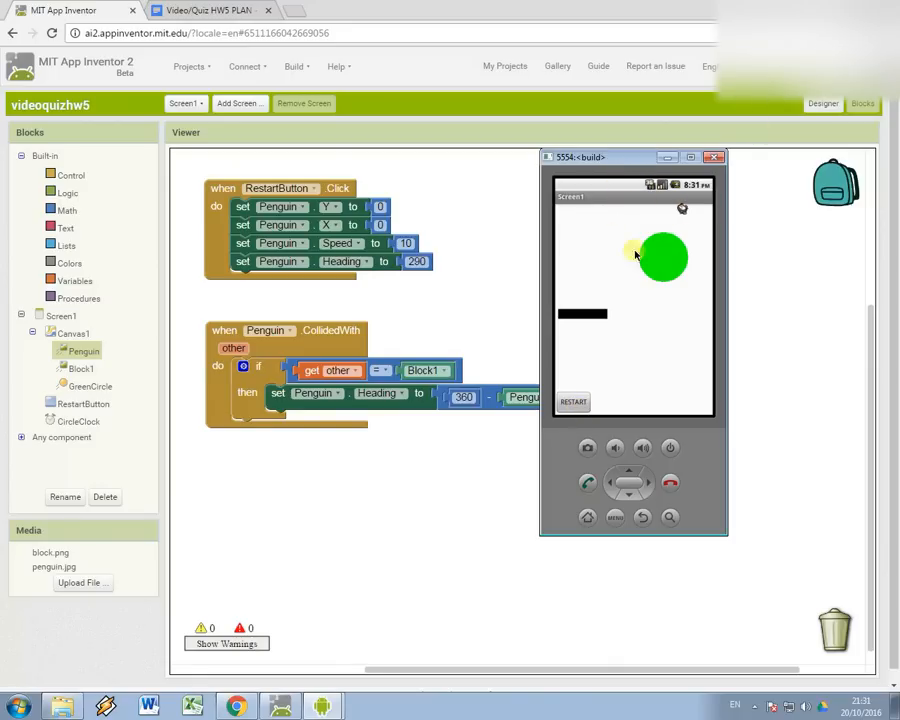
{"action": "mouse_move", "coordinate": [683, 221]}
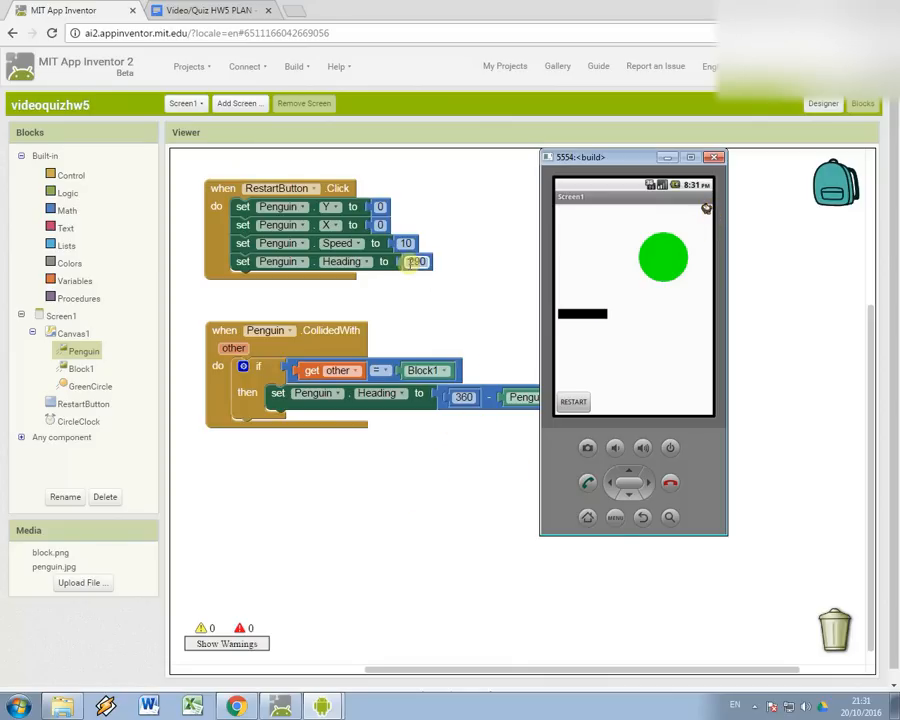
Close the emulator and scroll the quiz plan document to task 2.
{"action": "left_click", "coordinate": [726, 157]}
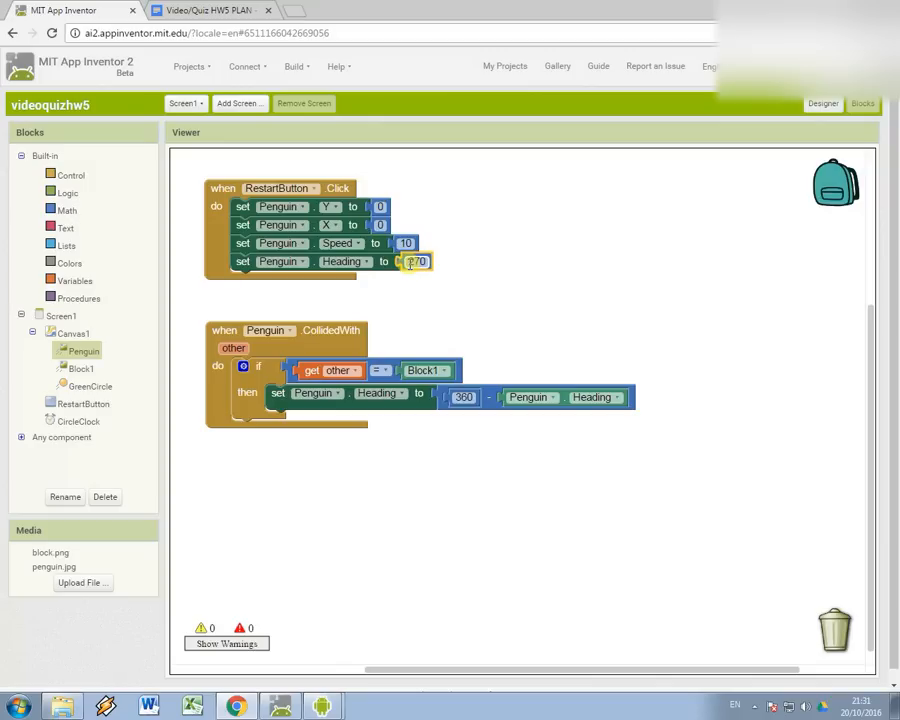
{"action": "left_click", "coordinate": [205, 12]}
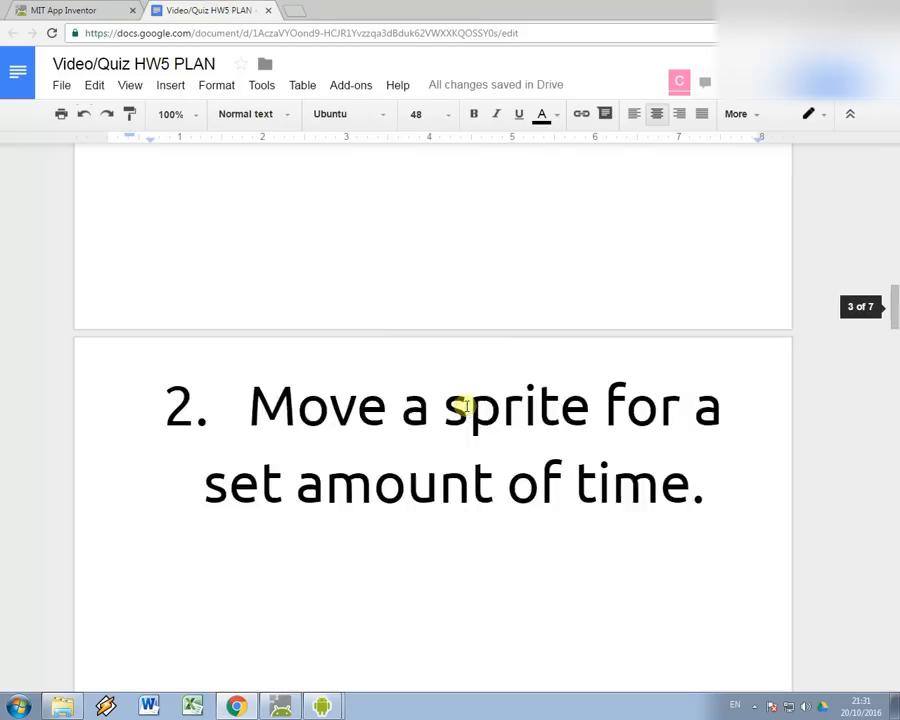
{"action": "scroll", "scroll_direction": "down", "scroll_amount": 3}
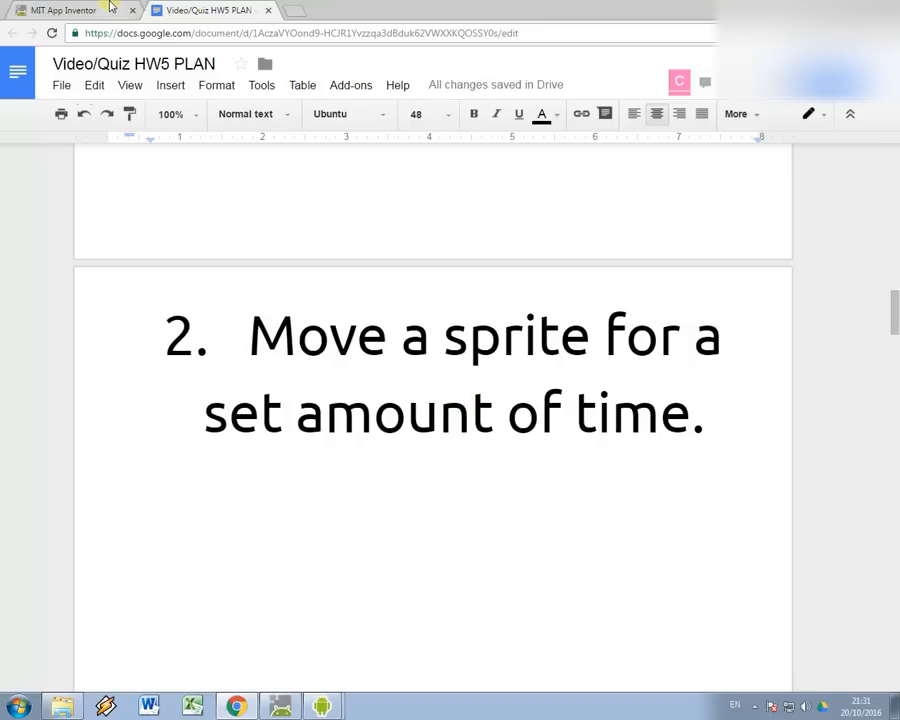
Return to App Inventor, check the Designer layout, then go back to Blocks.
{"action": "left_click", "coordinate": [70, 8]}
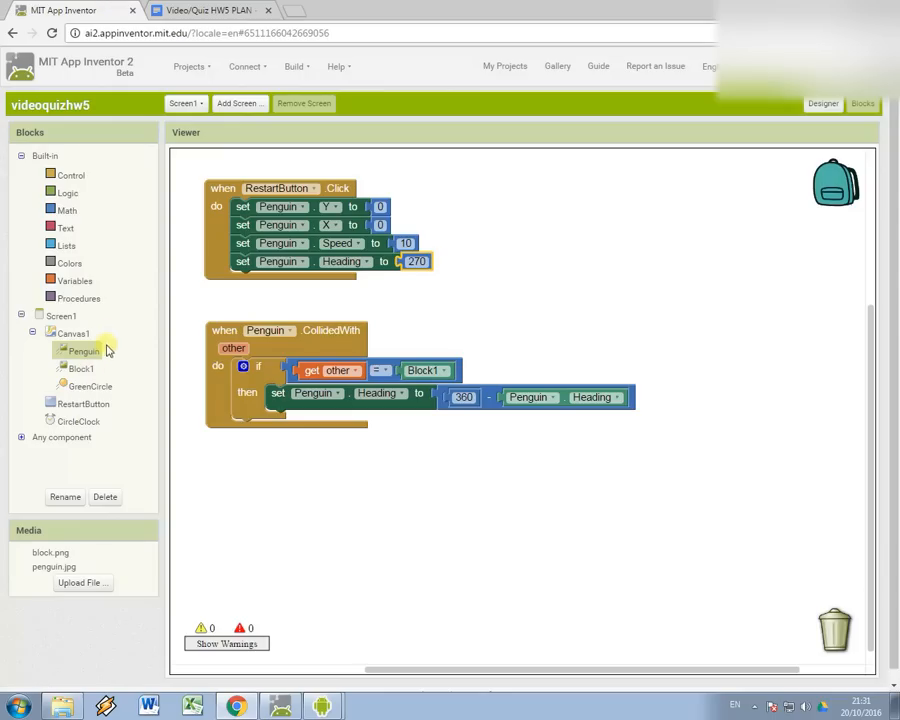
{"action": "mouse_move", "coordinate": [91, 385]}
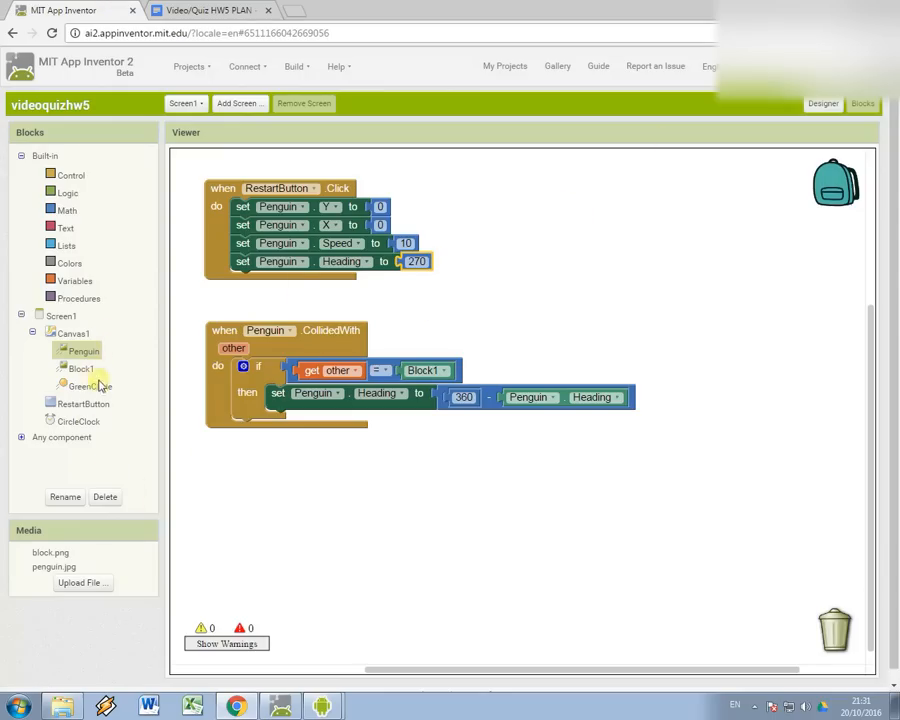
{"action": "mouse_move", "coordinate": [788, 153]}
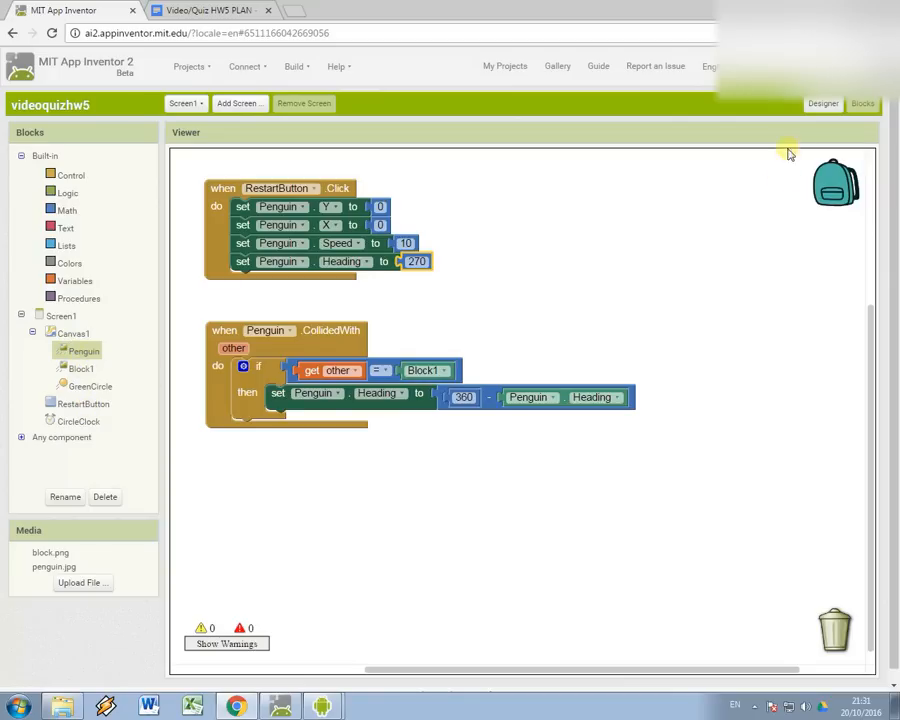
{"action": "left_click", "coordinate": [822, 104]}
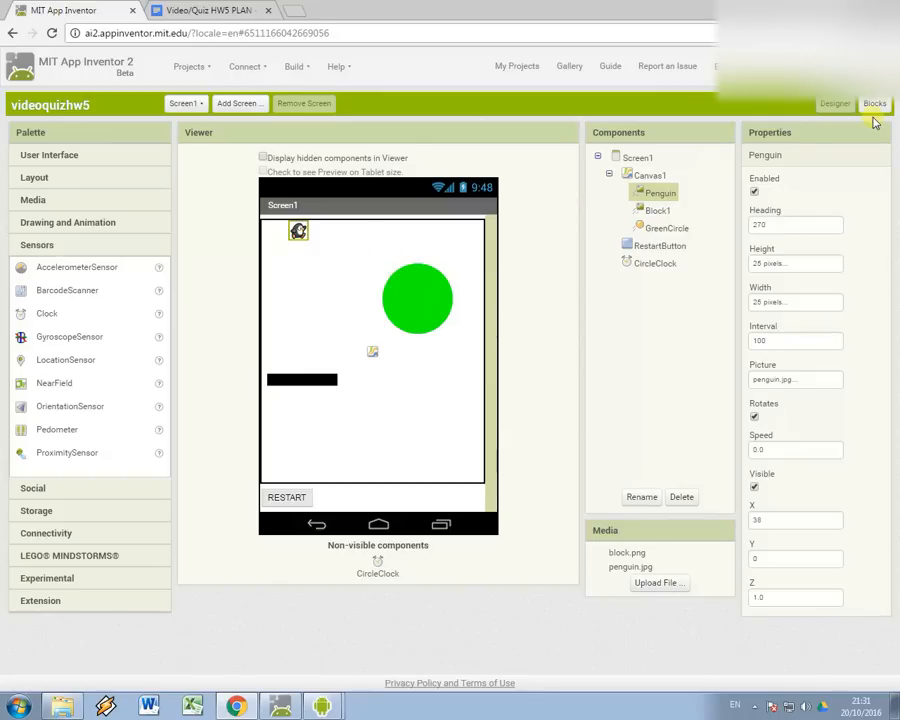
{"action": "left_click", "coordinate": [874, 103]}
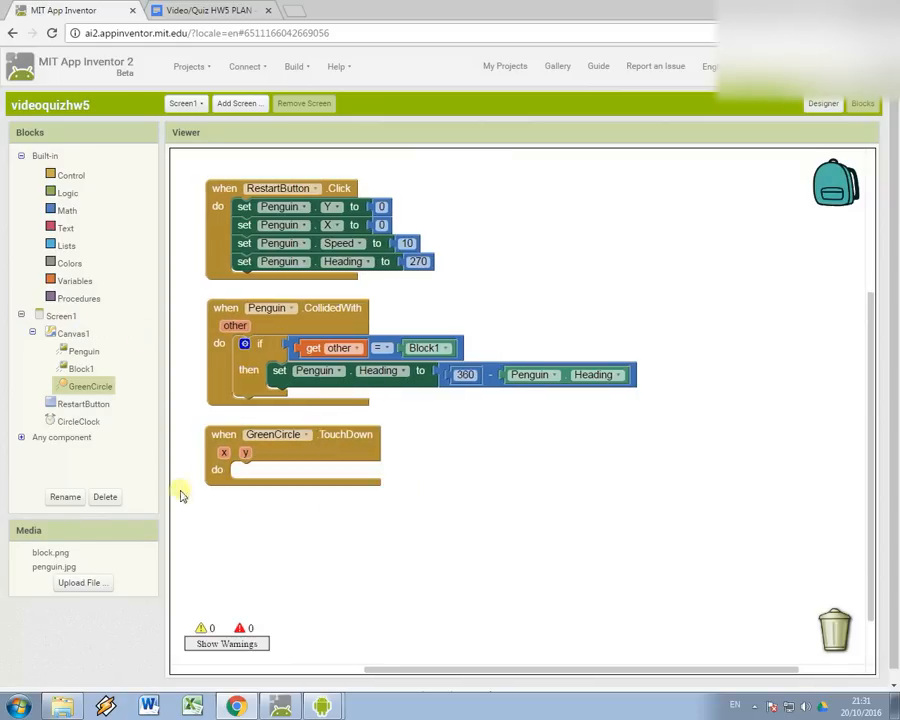
{"action": "mouse_move", "coordinate": [71, 333]}
{"action": "type", "text": "set"}
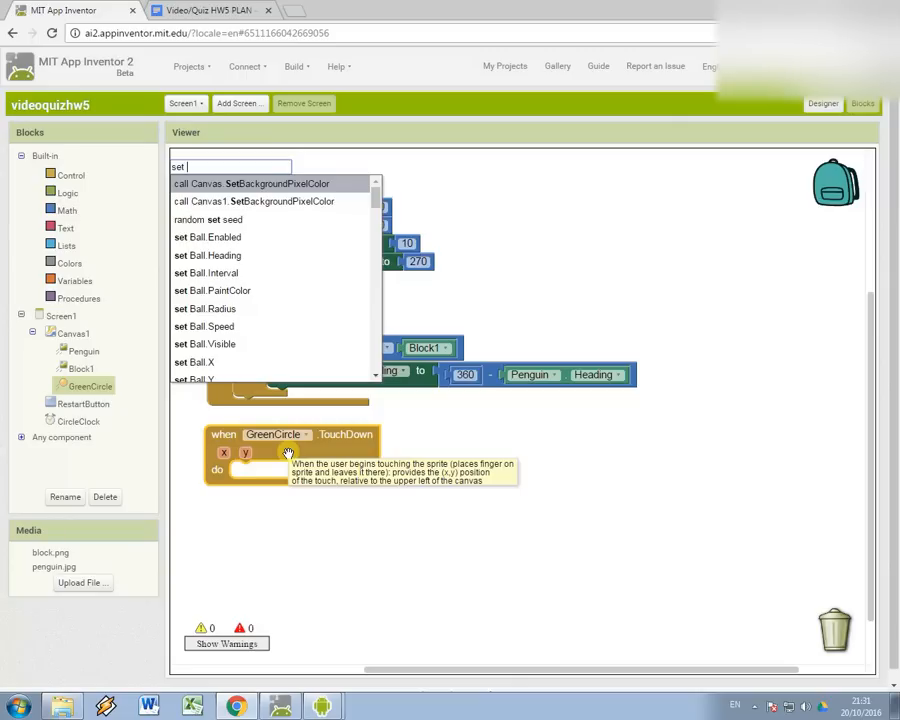
Insert a set GreenCircle.X block into the TouchDown handler, setting X to 0.
{"action": "type", "text": "green"}
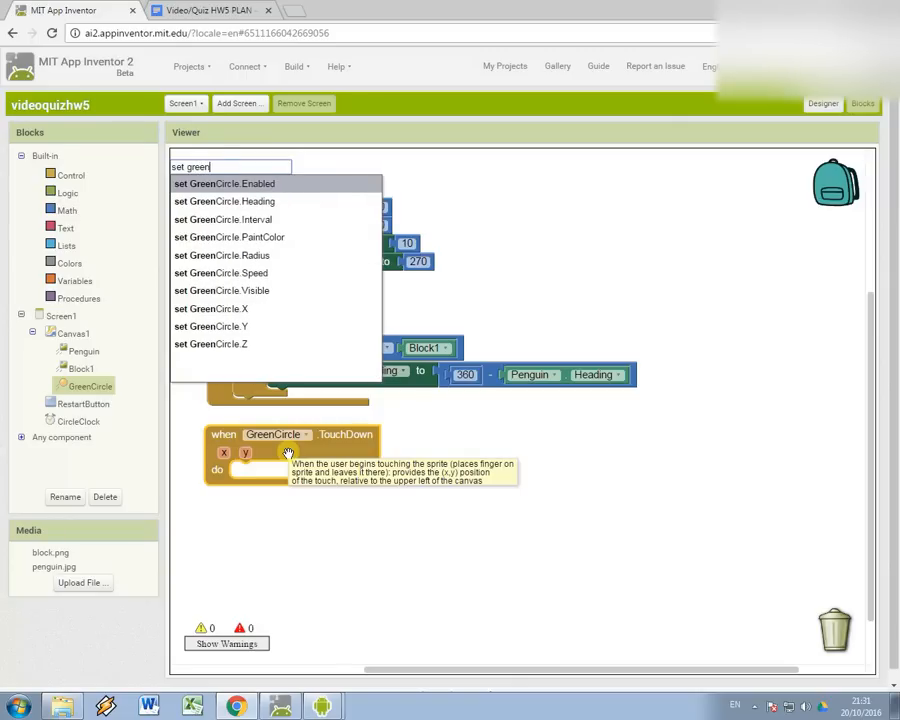
{"action": "type", "text": "x"}
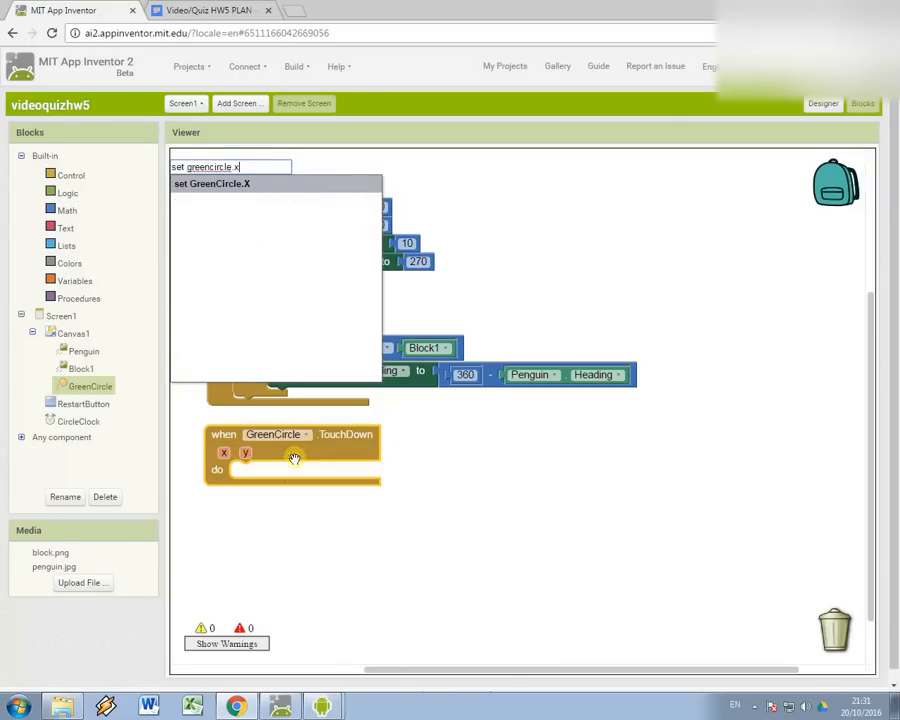
{"action": "left_click", "coordinate": [212, 184]}
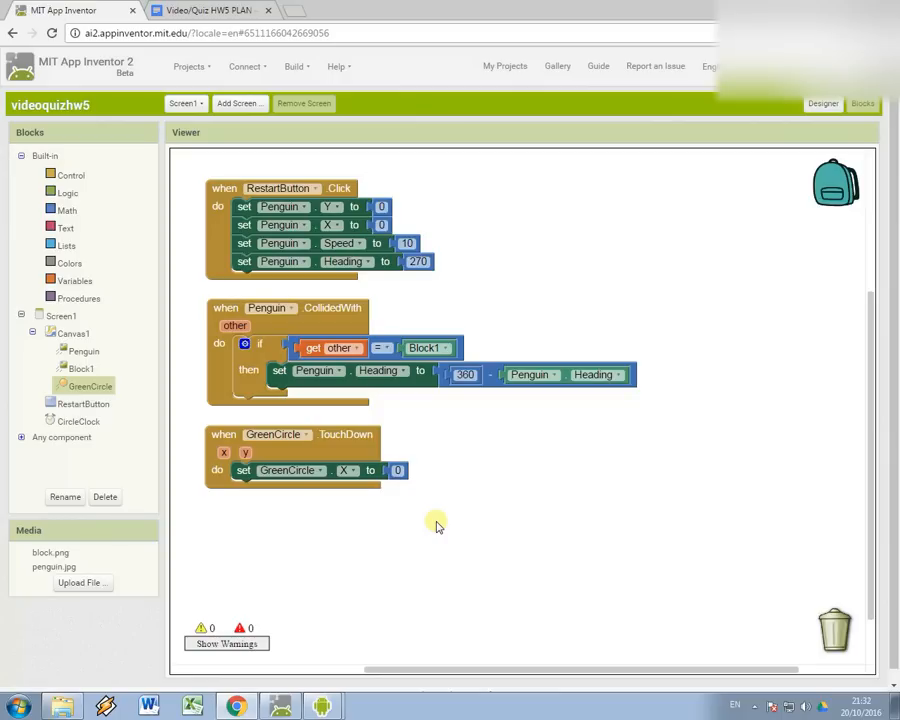
{"action": "mouse_move", "coordinate": [295, 475]}
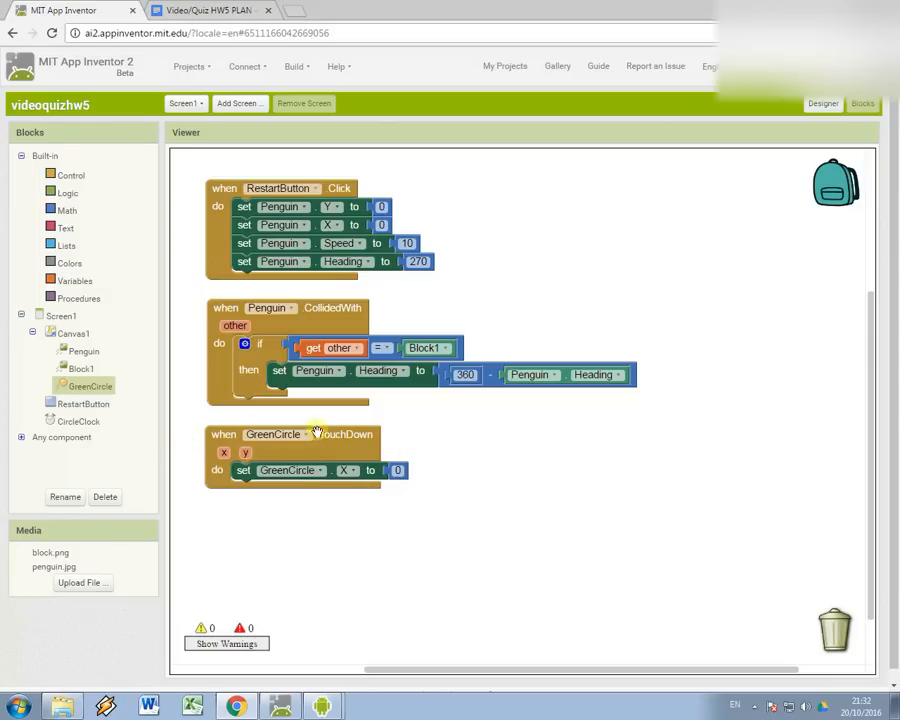
{"action": "left_click", "coordinate": [78, 420]}
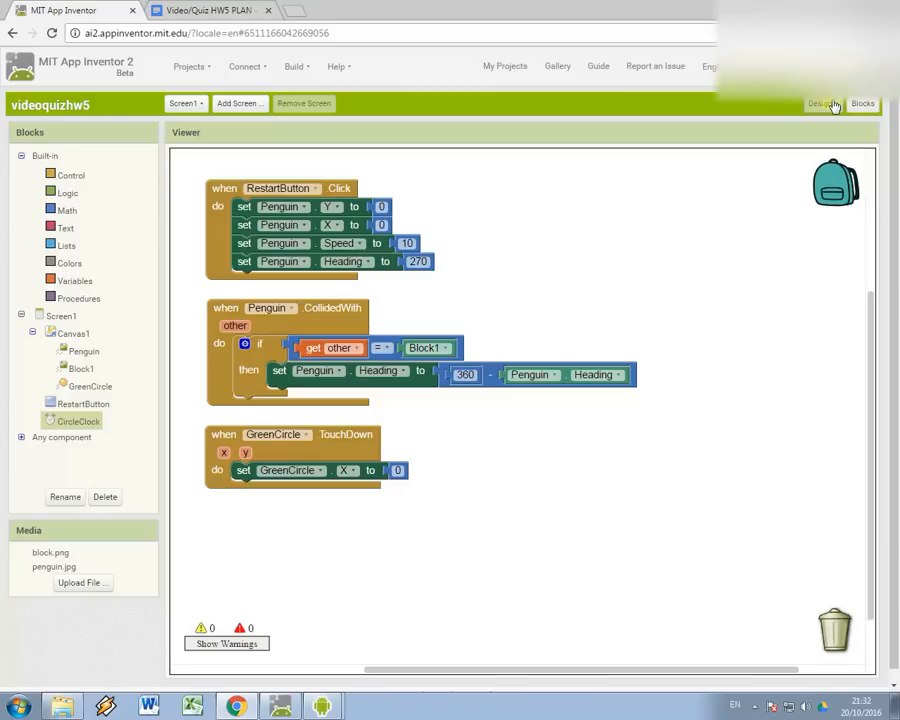
{"action": "left_click", "coordinate": [825, 103]}
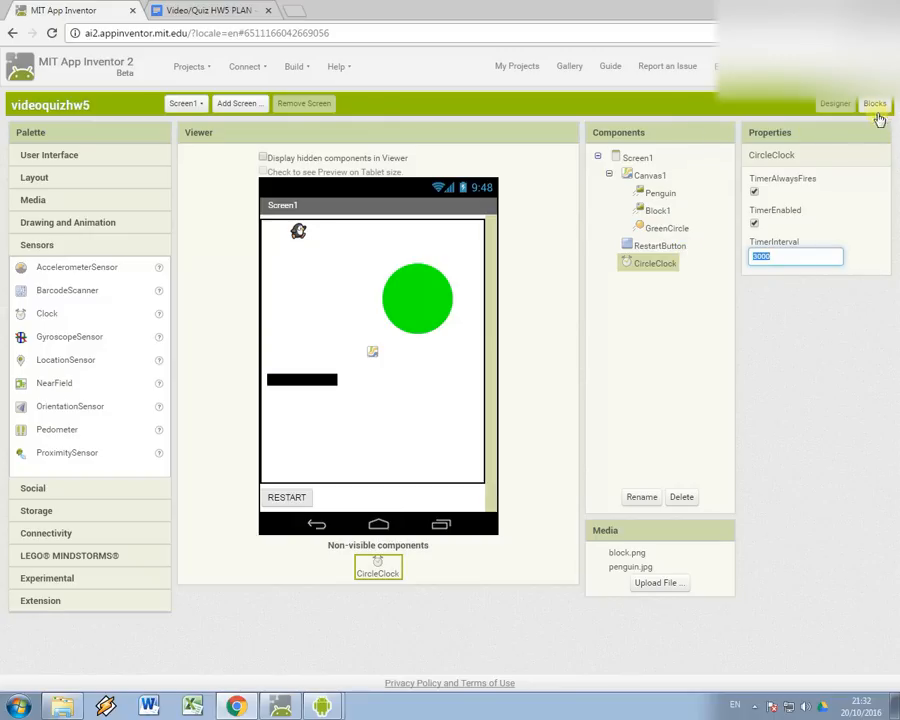
{"action": "left_click", "coordinate": [860, 103]}
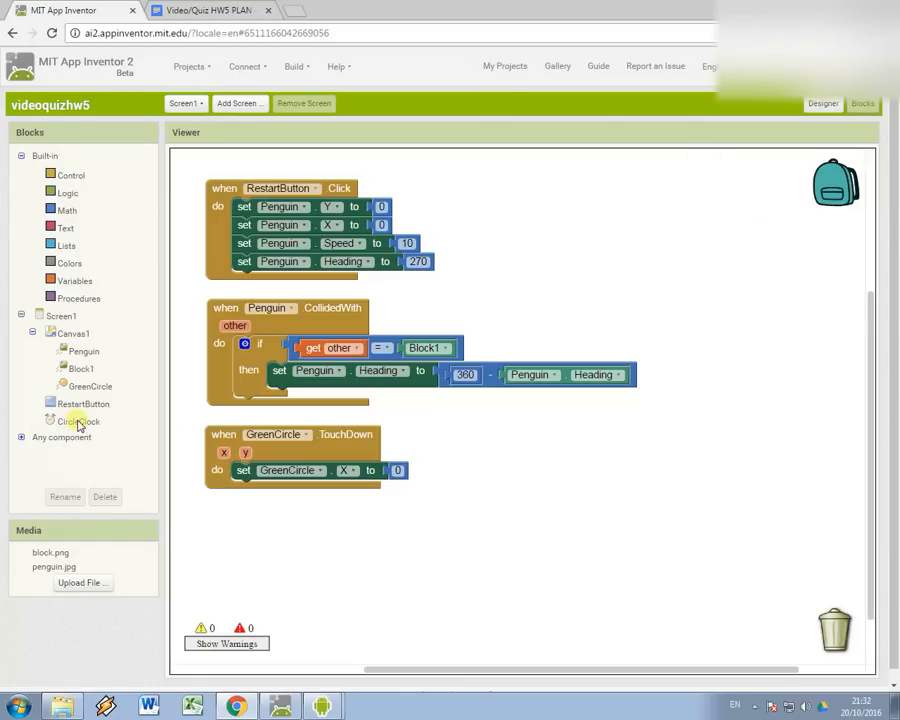
Add set CircleClock.TimerEnabled to true in the GreenCircle TouchDown handler.
{"action": "left_click", "coordinate": [78, 420]}
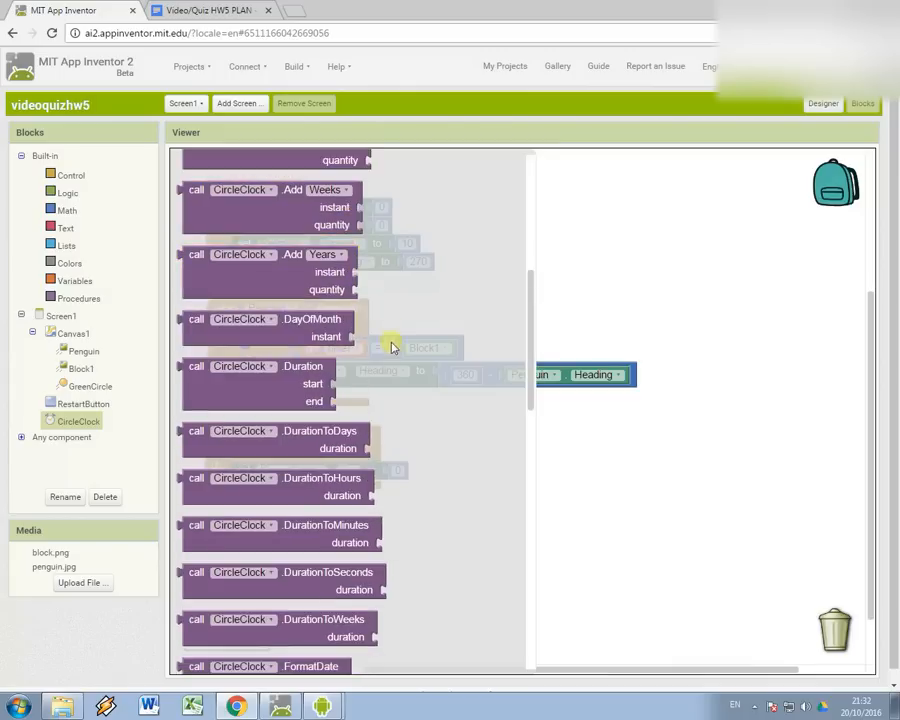
{"action": "scroll", "scroll_direction": "down", "scroll_amount": 3}
{"action": "type", "text": "set"}
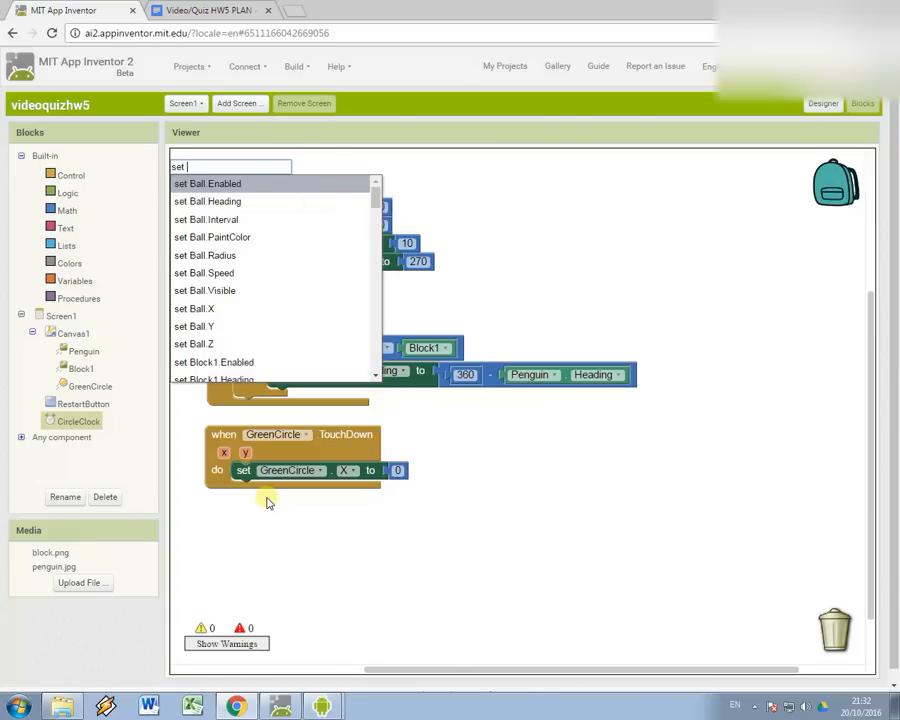
{"action": "type", "text": "circle"}
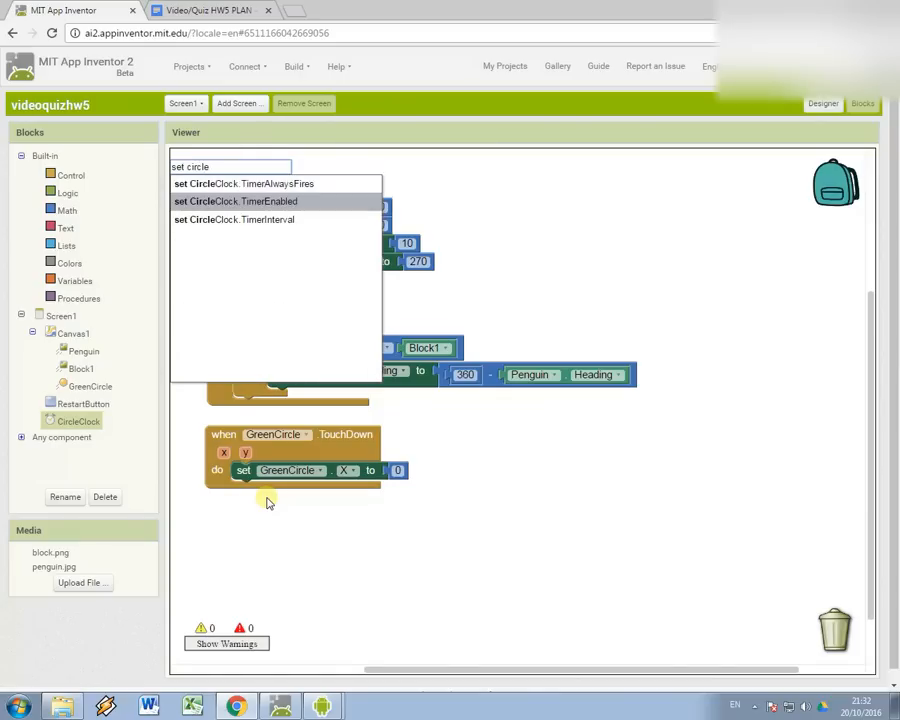
{"action": "left_click", "coordinate": [235, 201]}
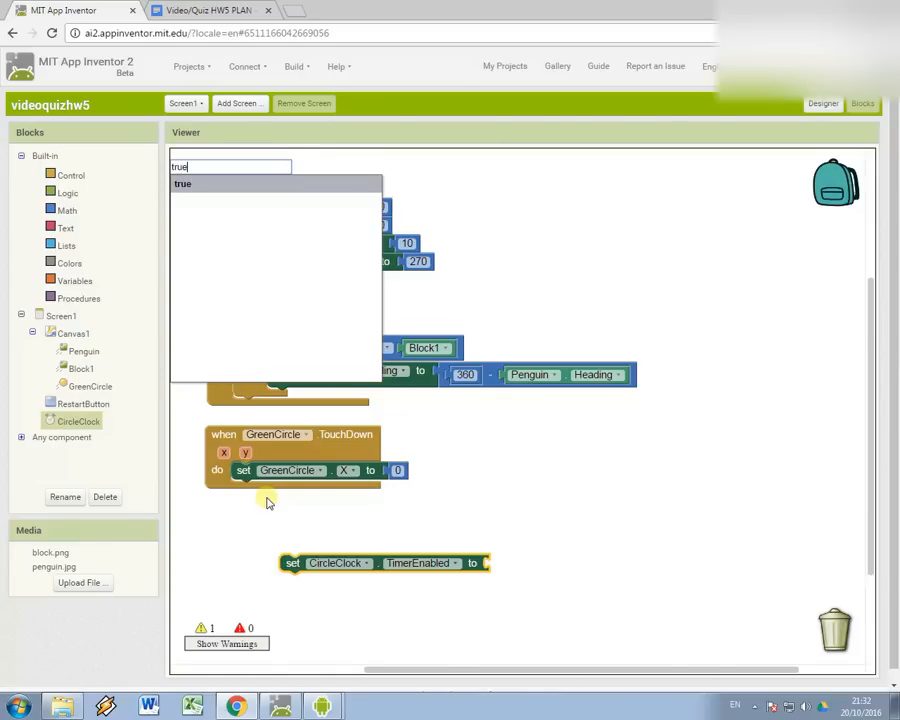
{"action": "left_click", "coordinate": [182, 183]}
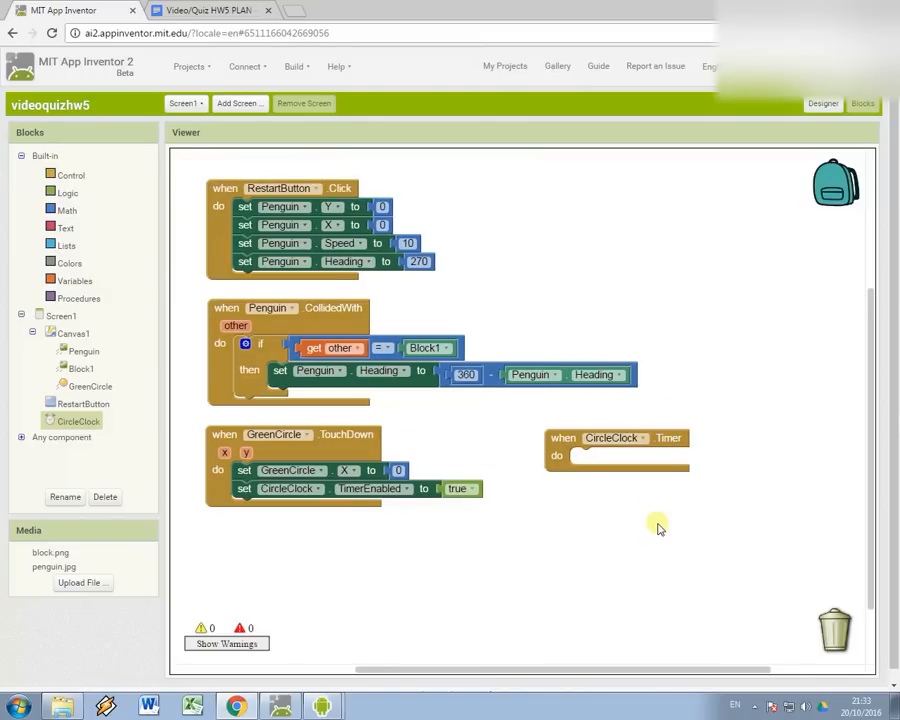
{"action": "mouse_move", "coordinate": [595, 432]}
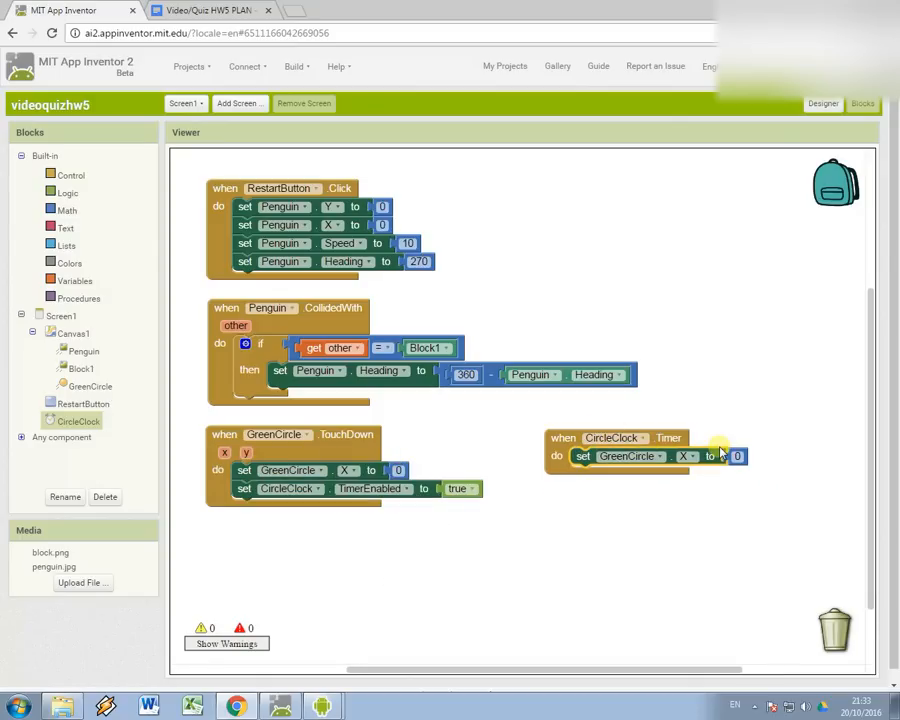
Fill CircleClock.Timer with GreenCircle.X set to 150 and TimerEnabled set to false.
{"action": "type", "text": "150"}
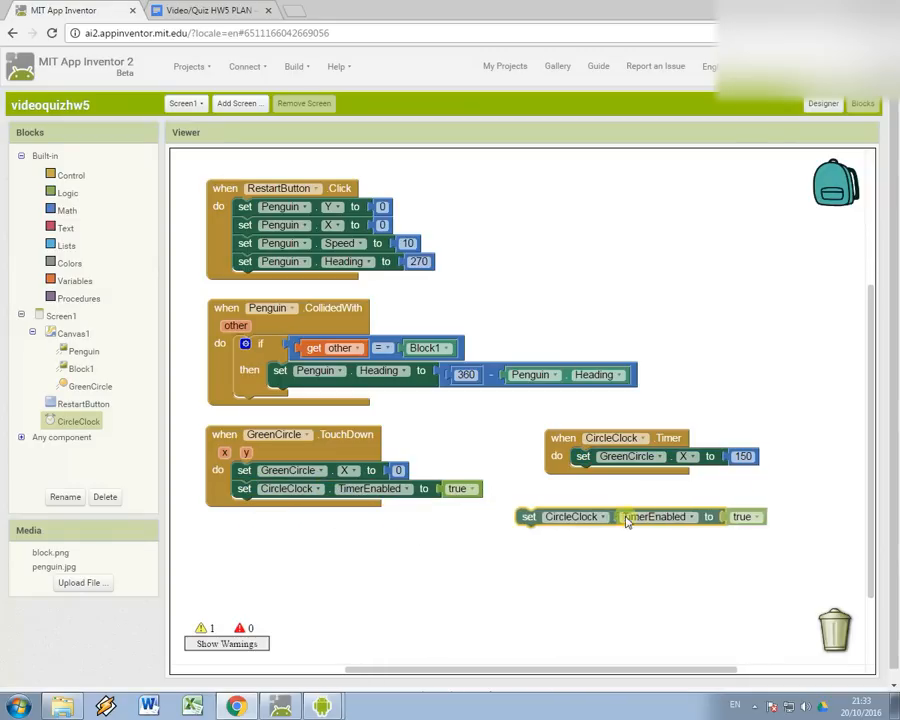
{"action": "left_click", "coordinate": [803, 474]}
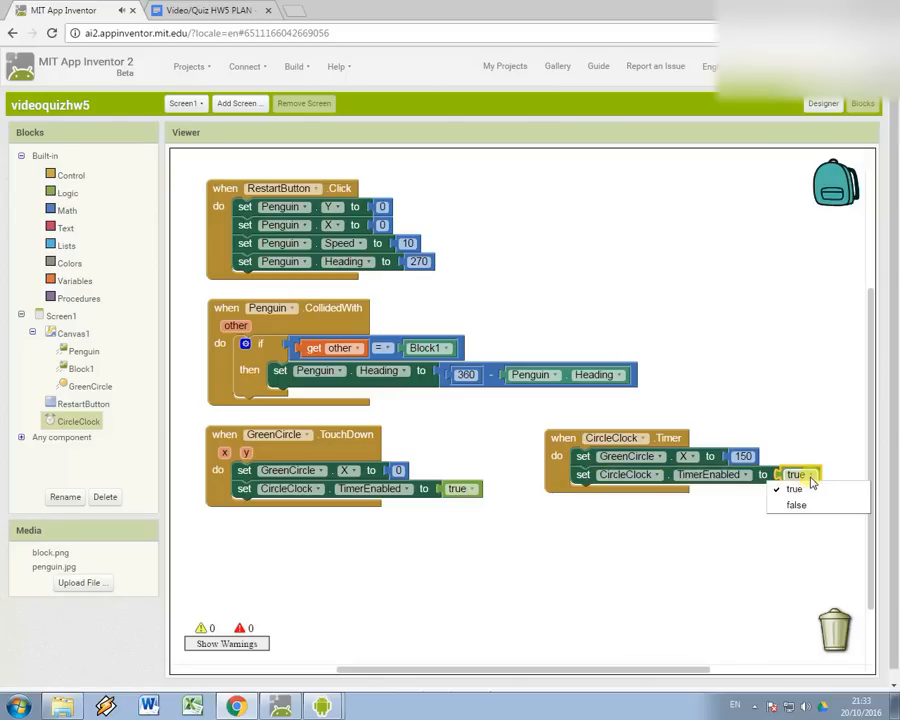
{"action": "left_click", "coordinate": [794, 505]}
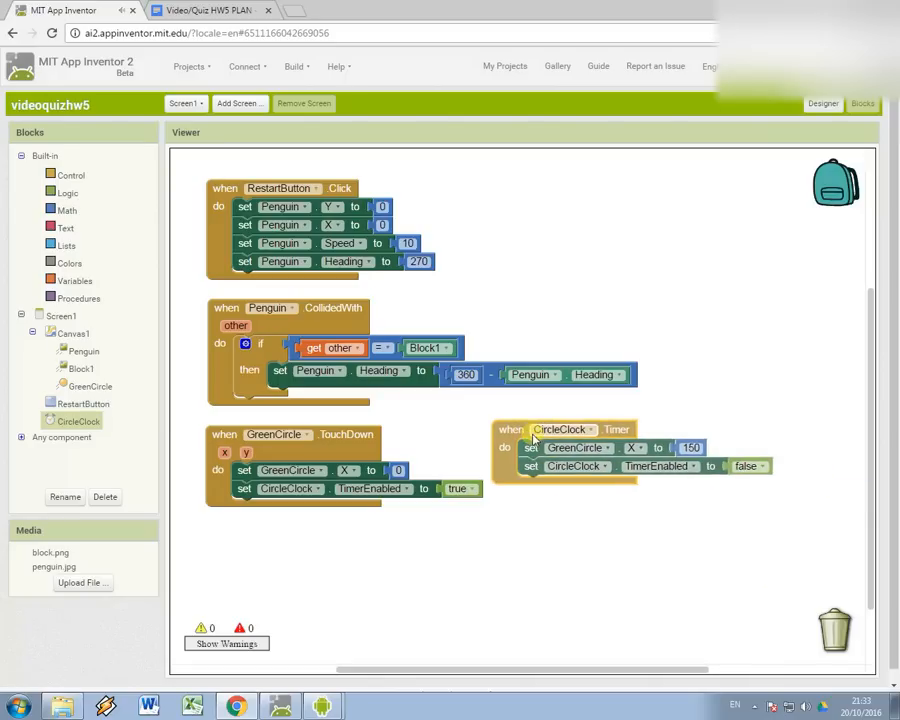
{"action": "left_click", "coordinate": [210, 12]}
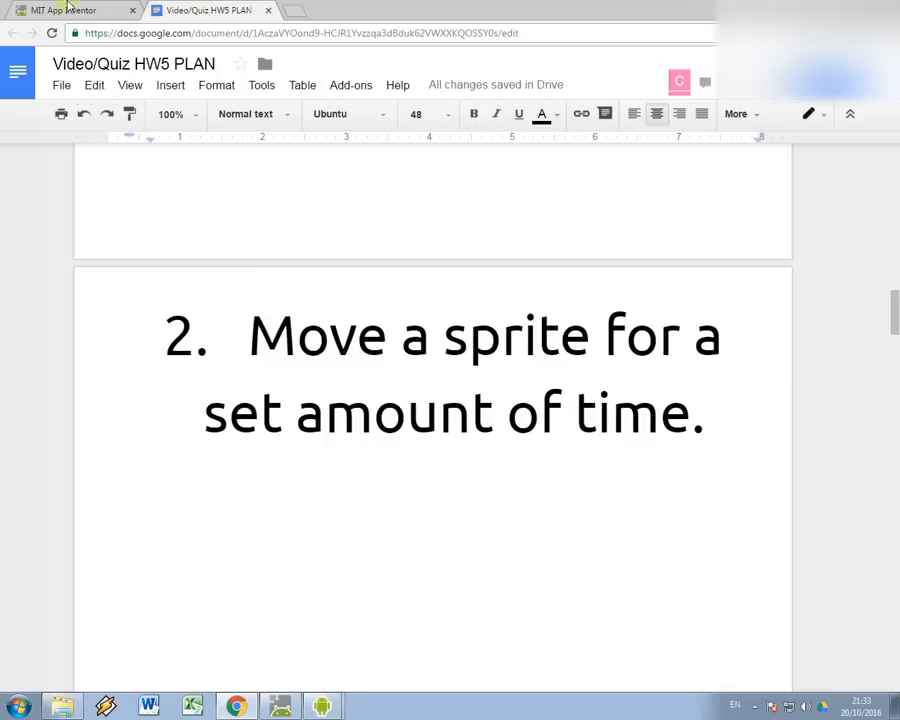
{"action": "left_click", "coordinate": [70, 11]}
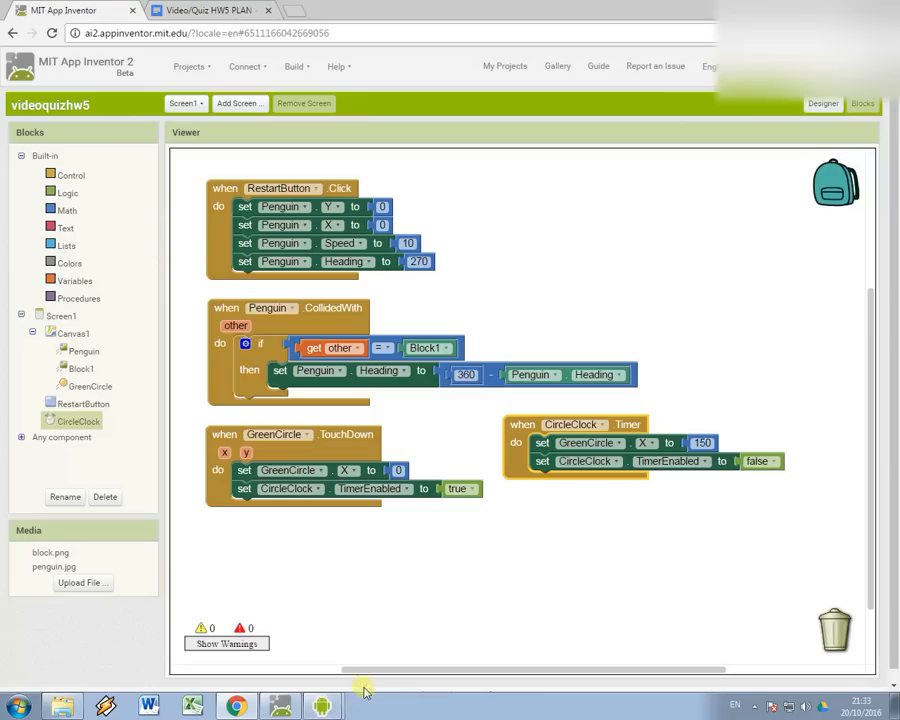